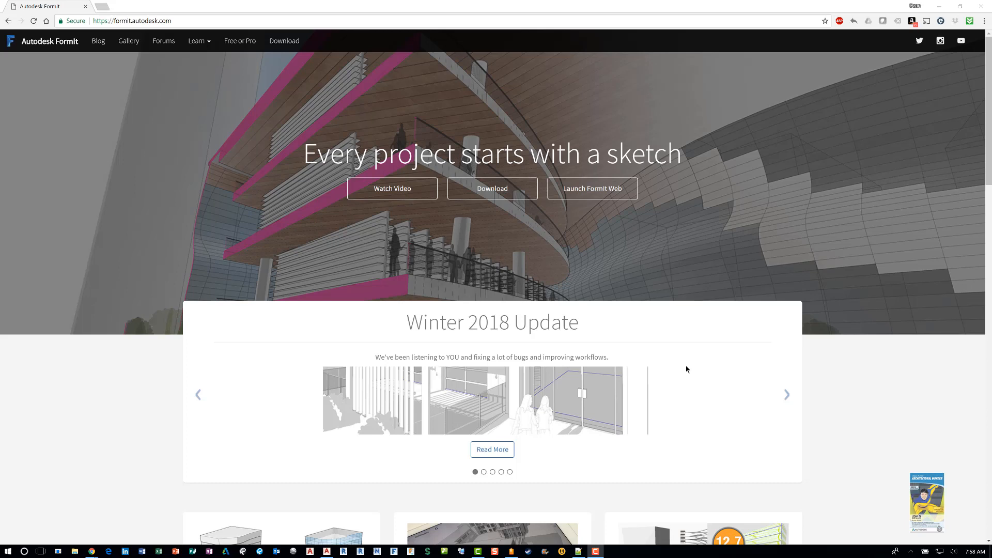
mouse_move(670, 6)
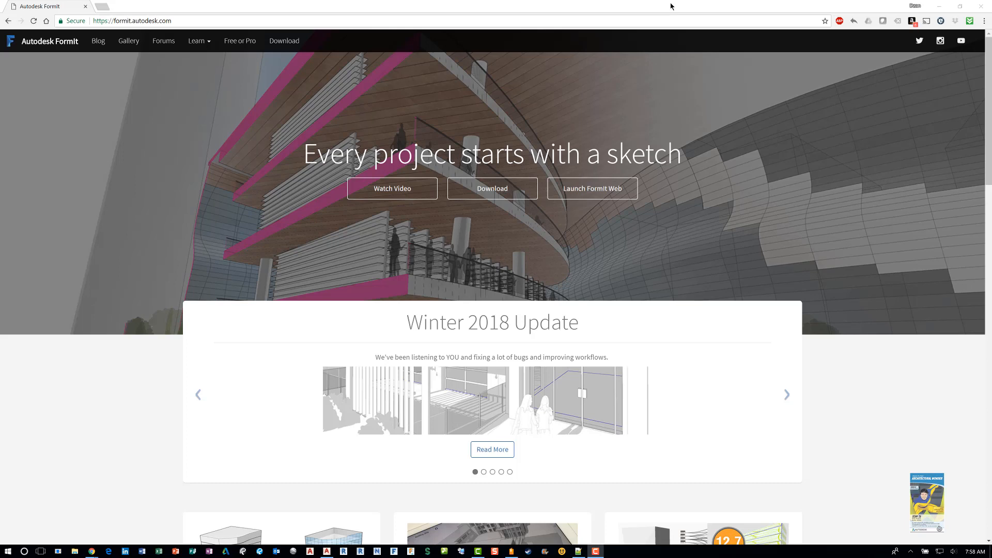
mouse_move(199, 30)
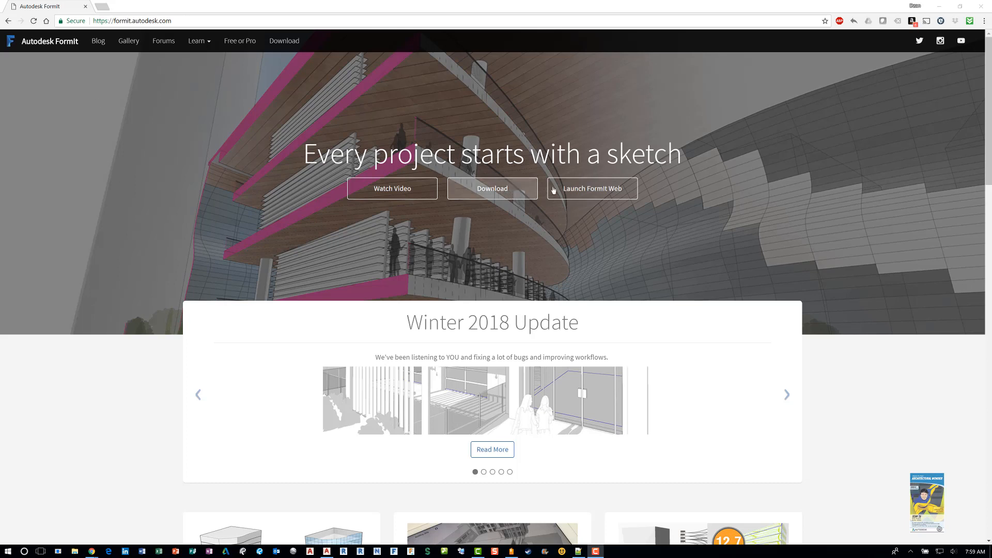
mouse_move(592, 189)
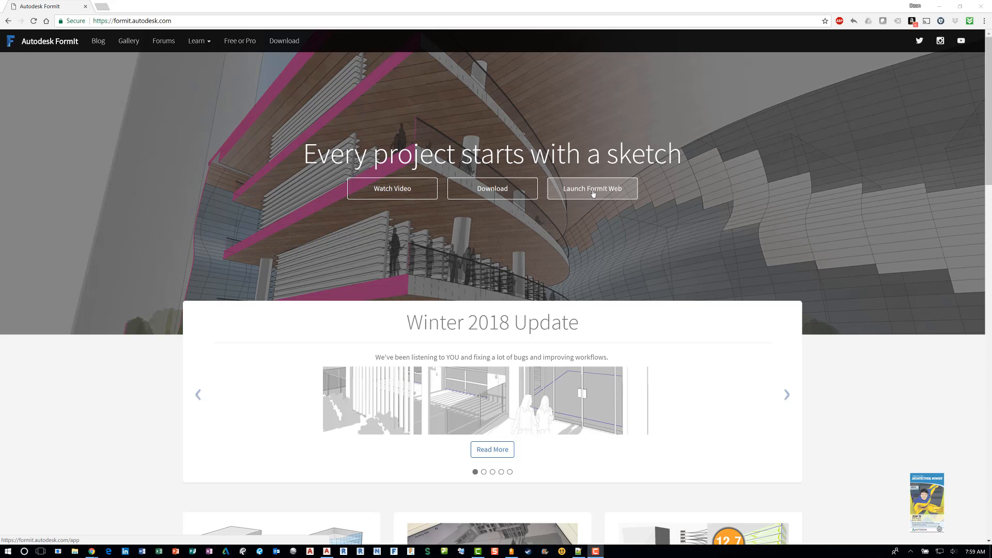
mouse_move(592, 198)
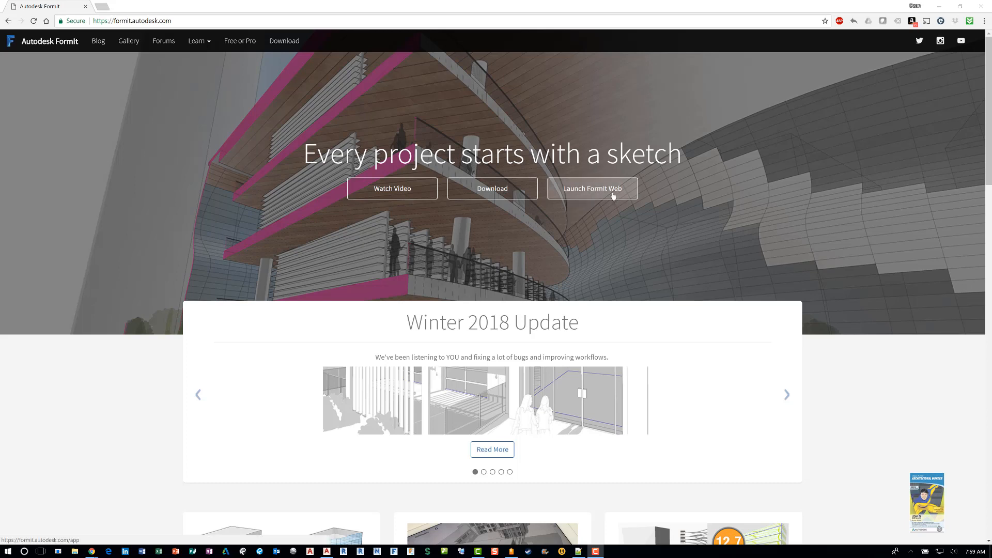
Launch FormIt Web from the website, landing in an empty Untitled Sketch
click(591, 188)
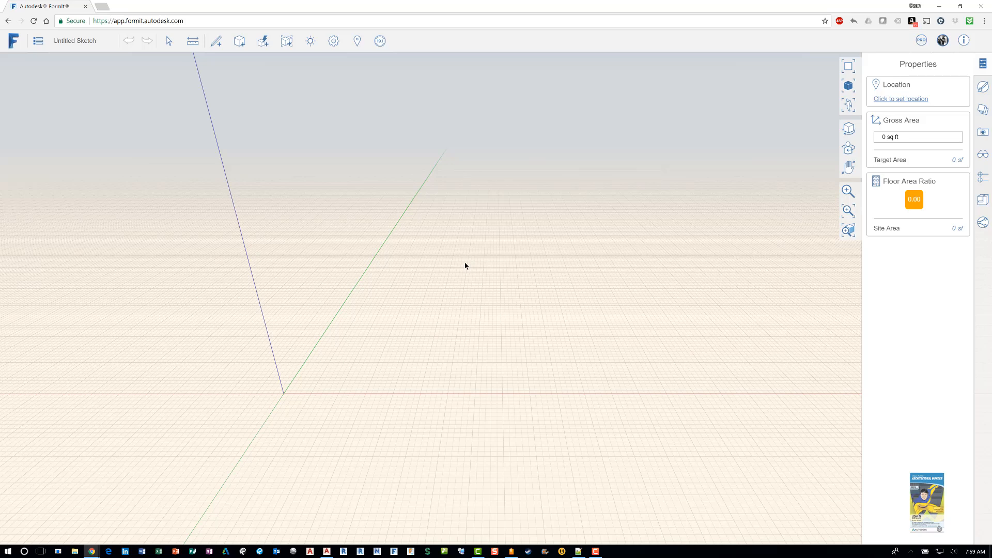
mouse_move(24, 63)
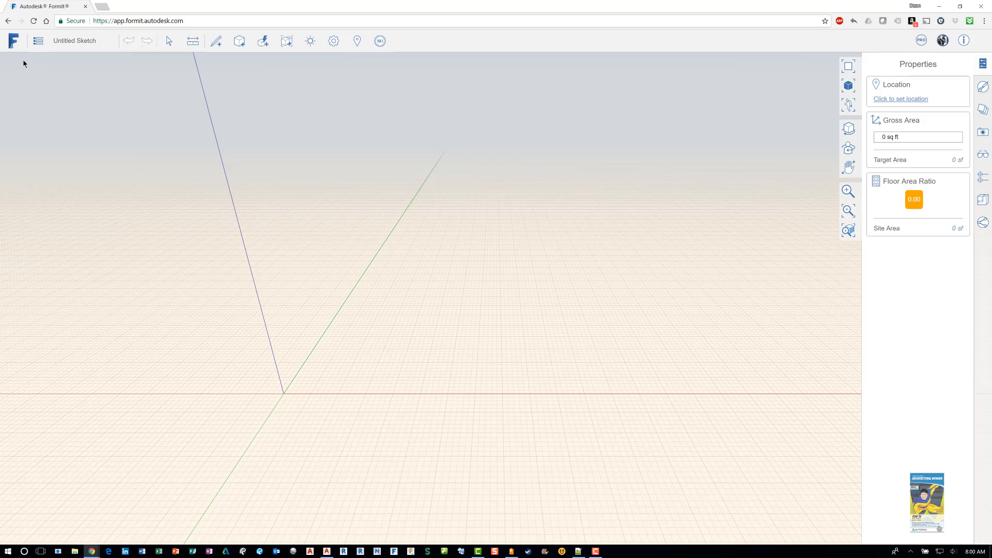
mouse_move(721, 317)
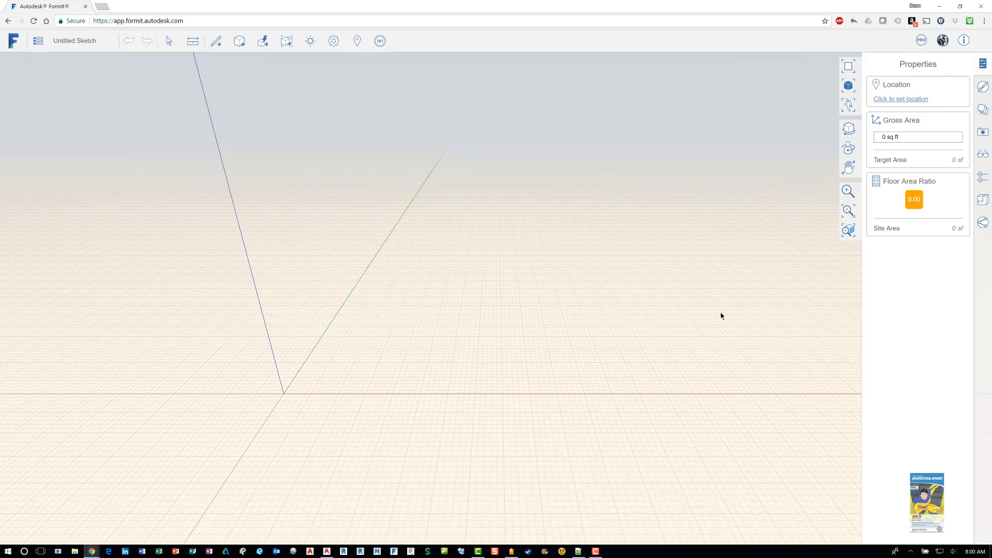
mouse_move(478, 376)
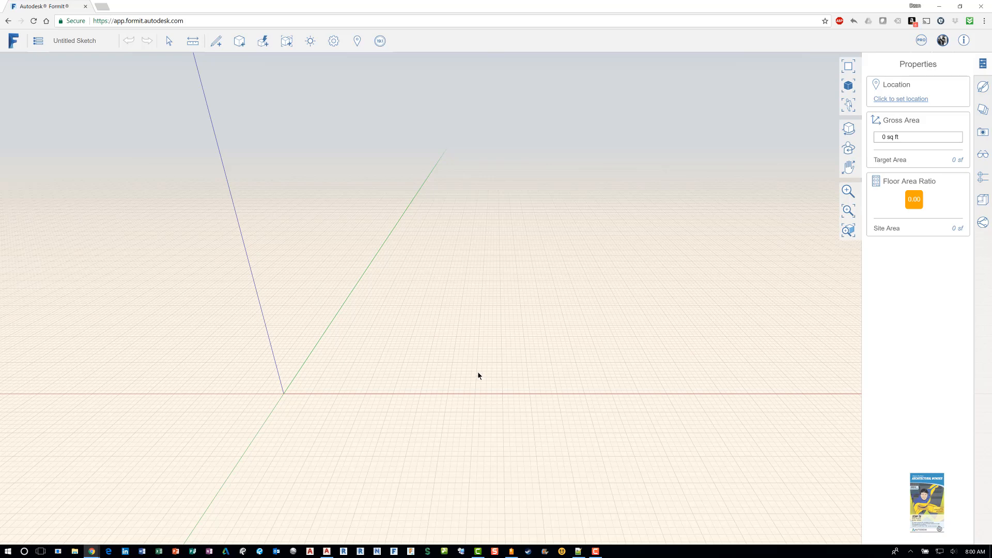
mouse_move(472, 346)
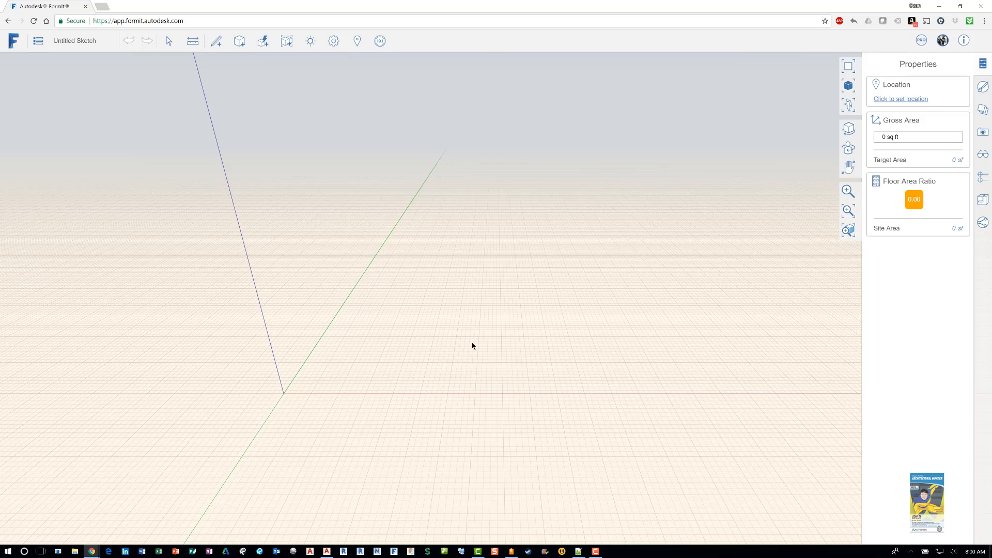
Draw a Rectangle on the ground grid with one side set to 100 feet, then select its face
click(216, 41)
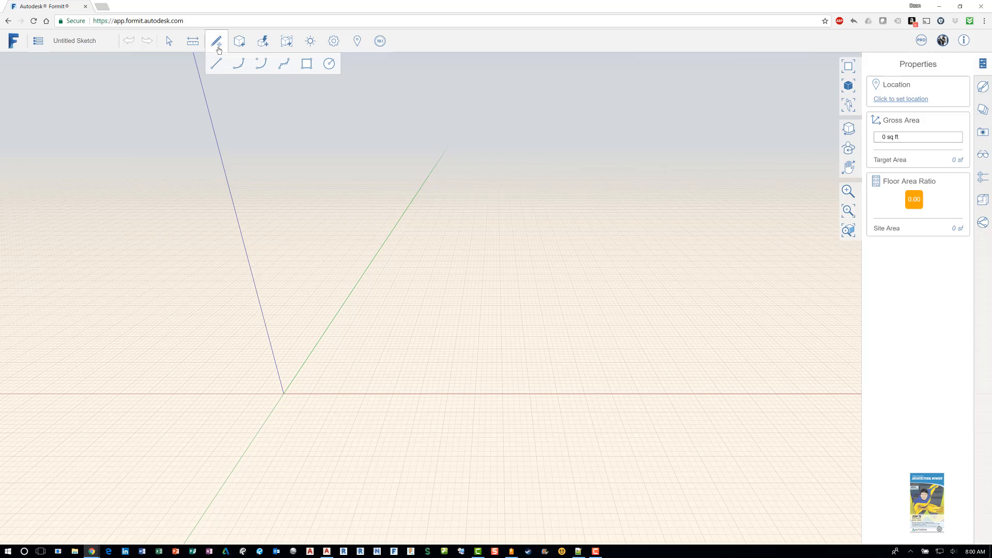
click(216, 63)
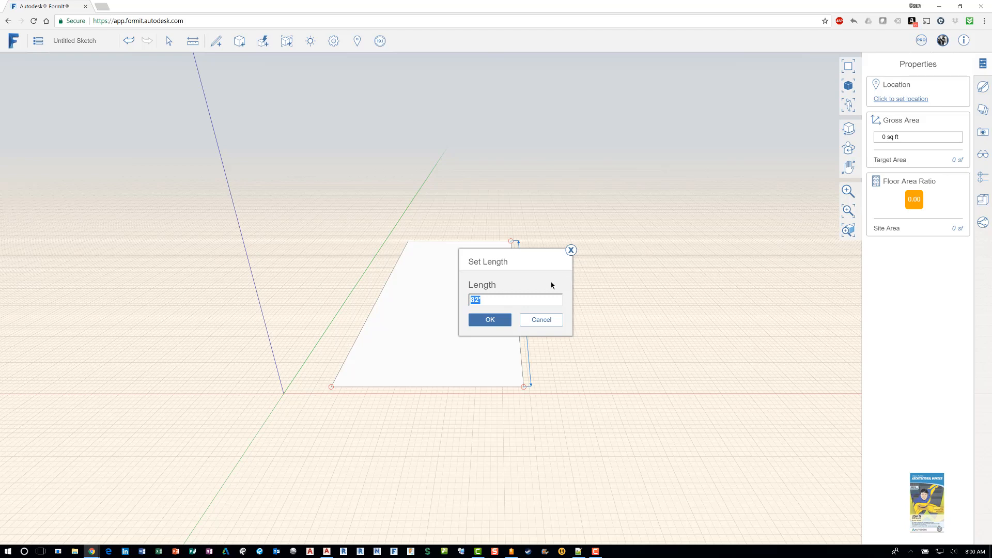
text(100')
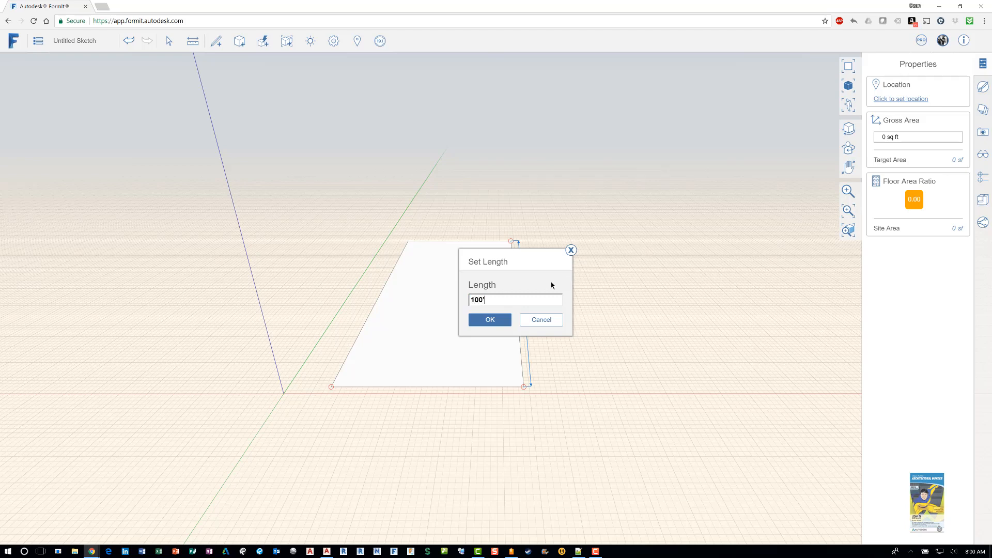
click(490, 319)
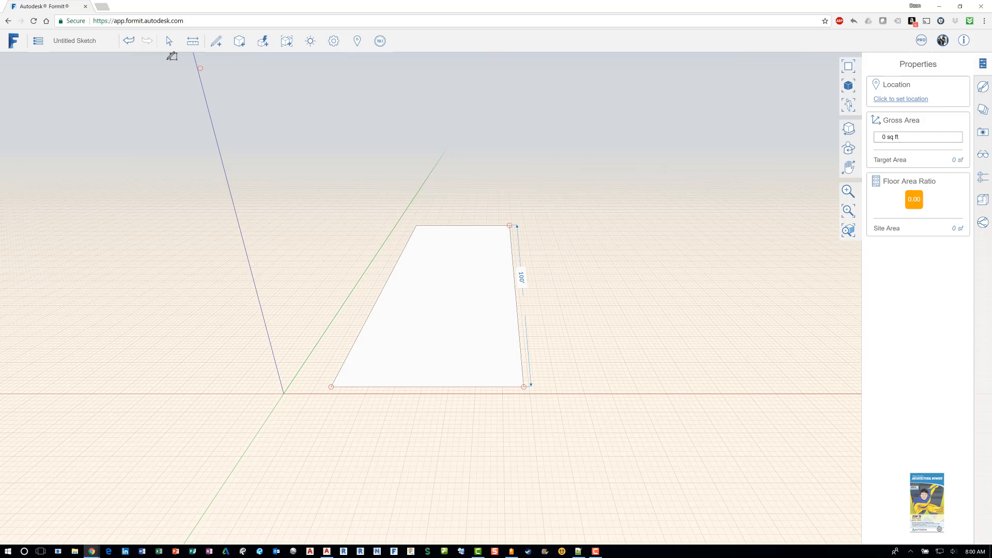
click(168, 40)
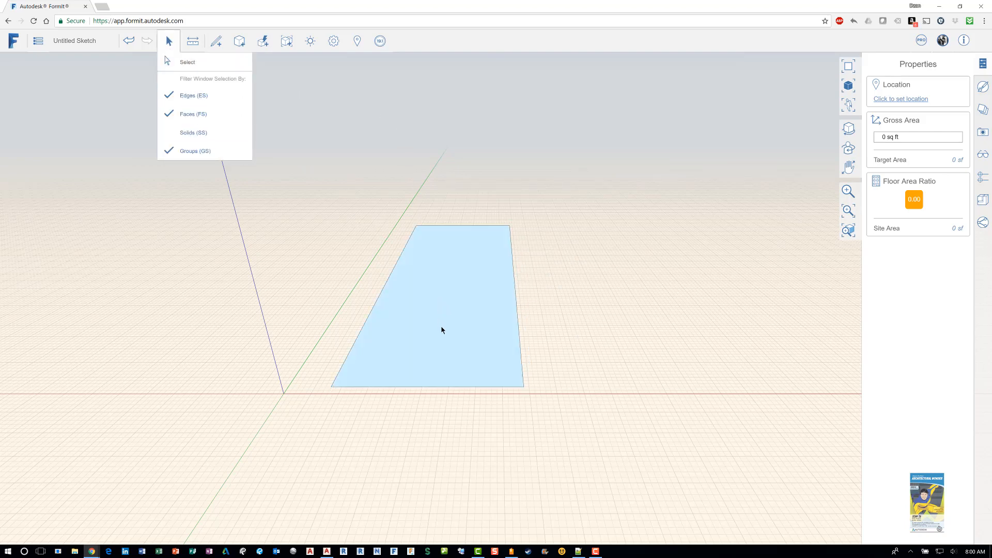
Push/pull the rectangular face upward into a solid box mass
click(540, 289)
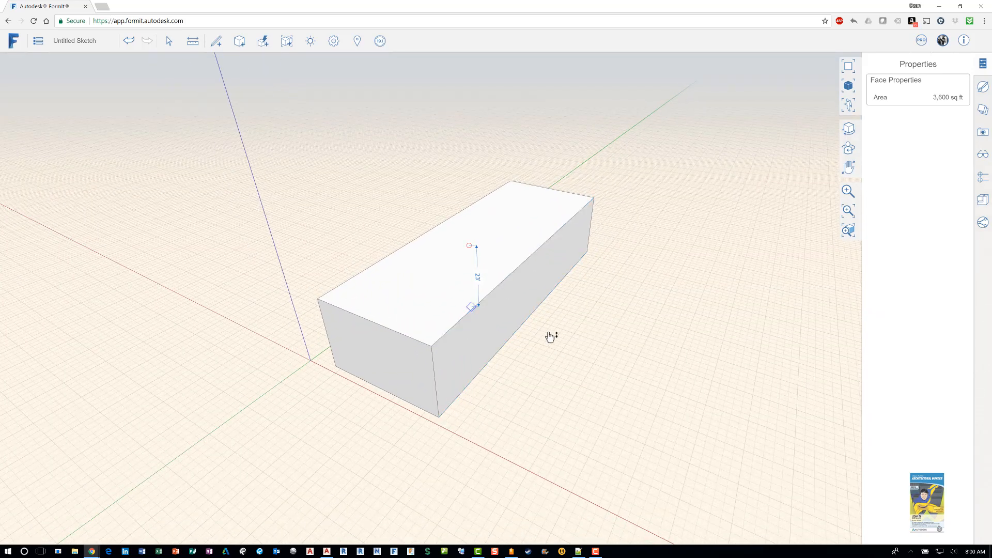
mouse_move(357, 144)
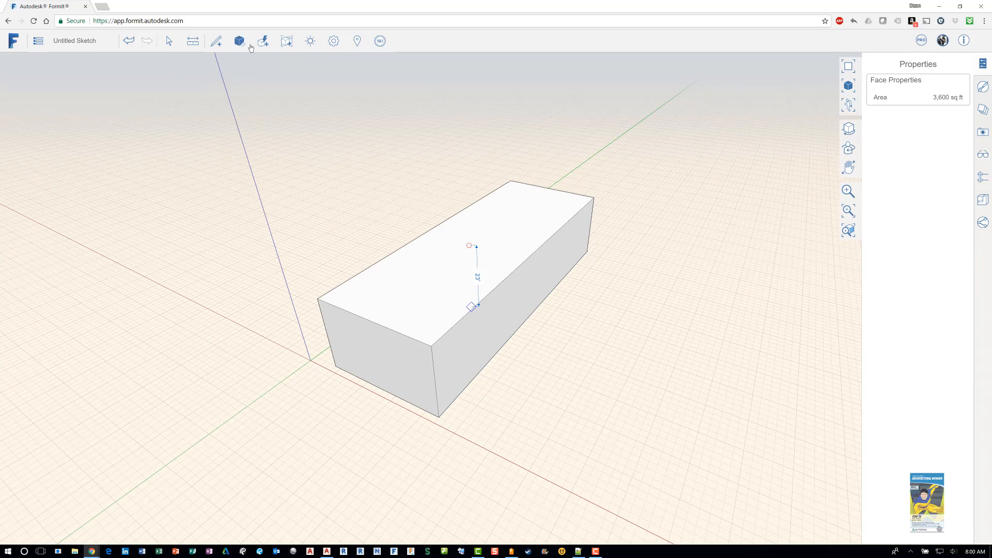
mouse_move(264, 41)
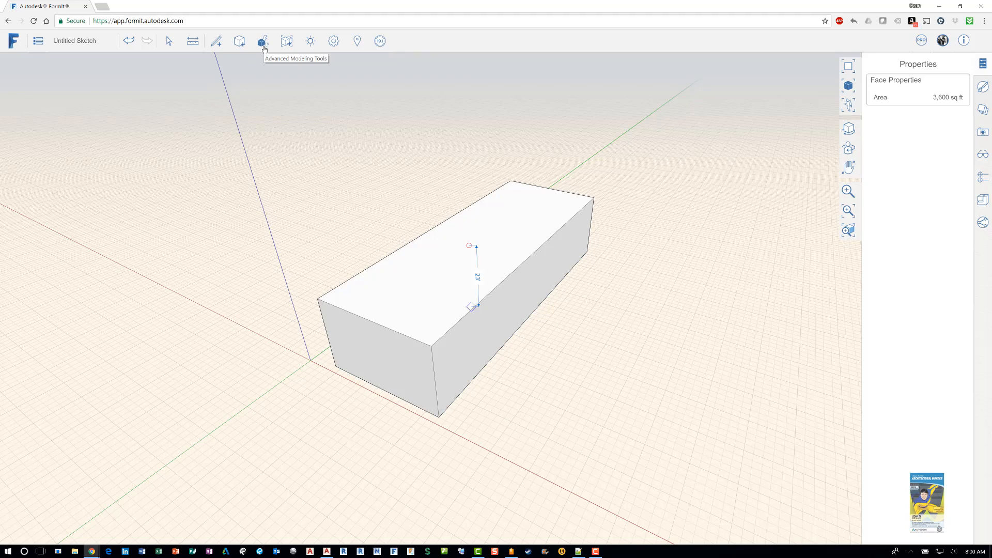
Place a Cube primitive beside the long box and stretch one face into a bigger box
click(238, 41)
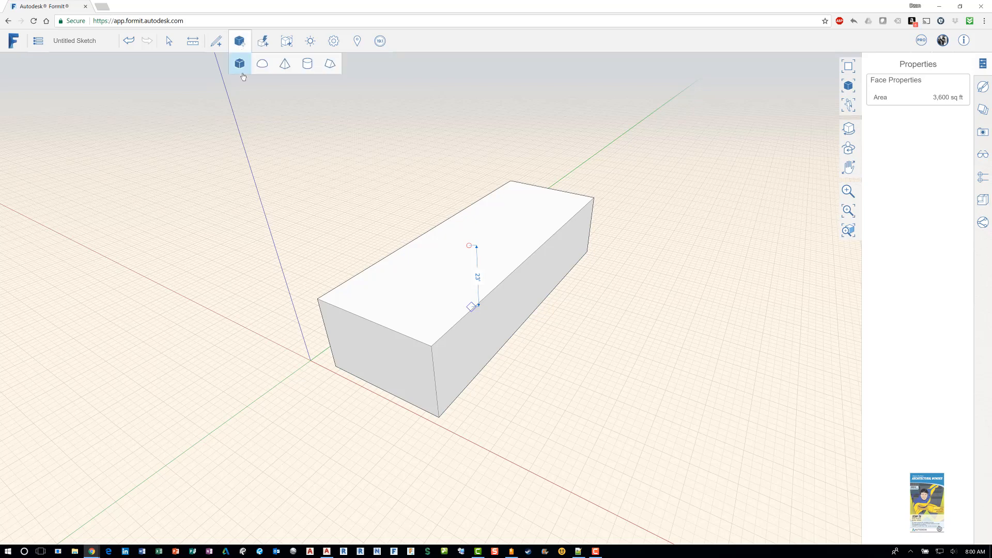
mouse_move(238, 63)
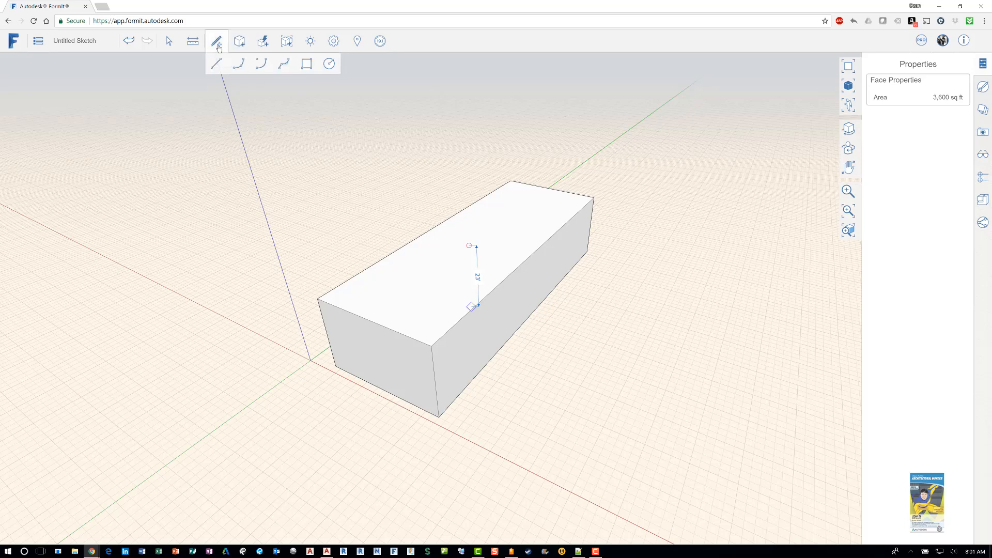
click(239, 40)
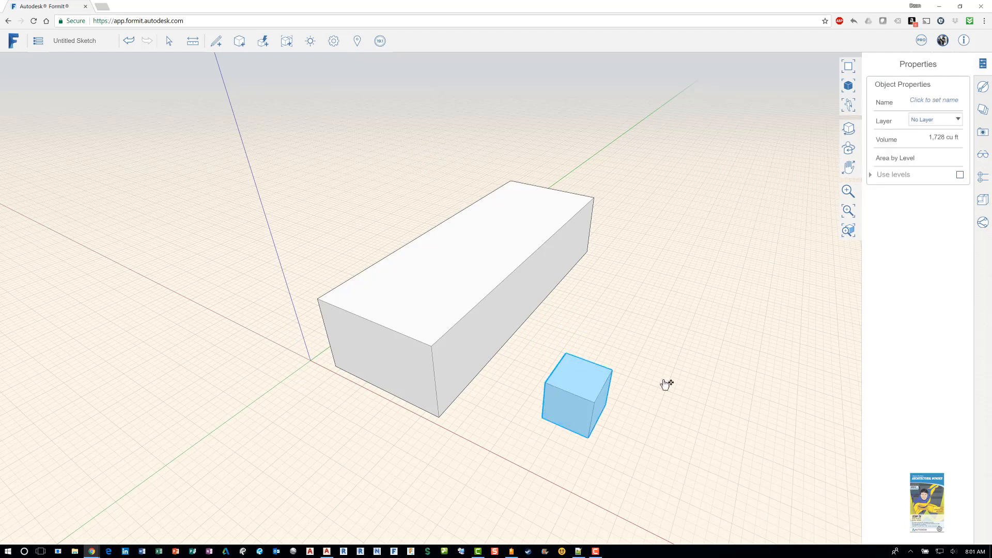
click(168, 40)
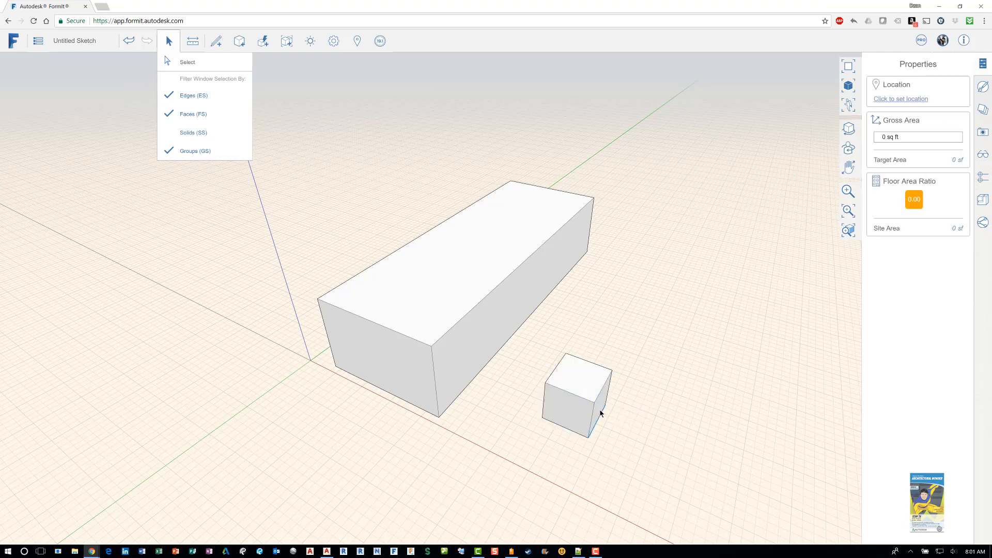
click(599, 403)
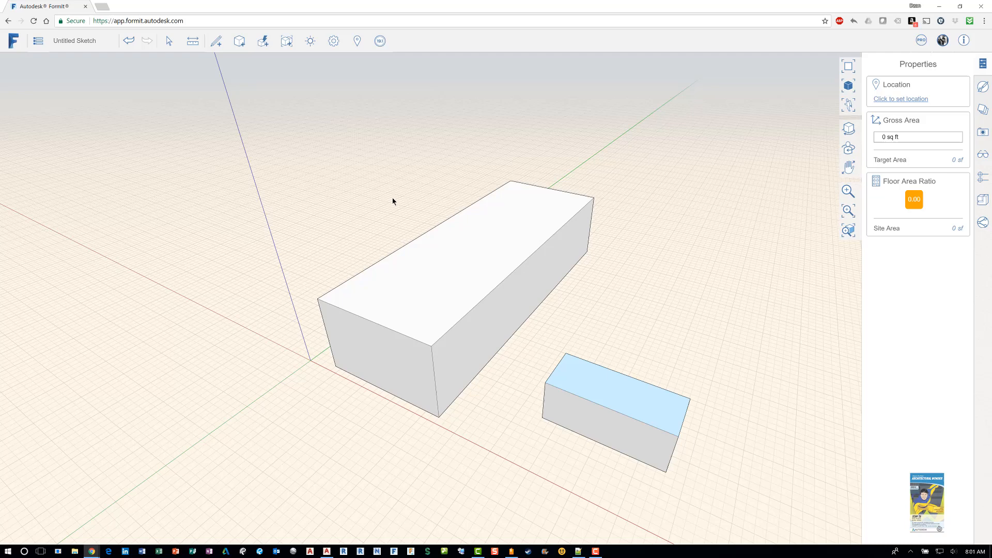
click(216, 40)
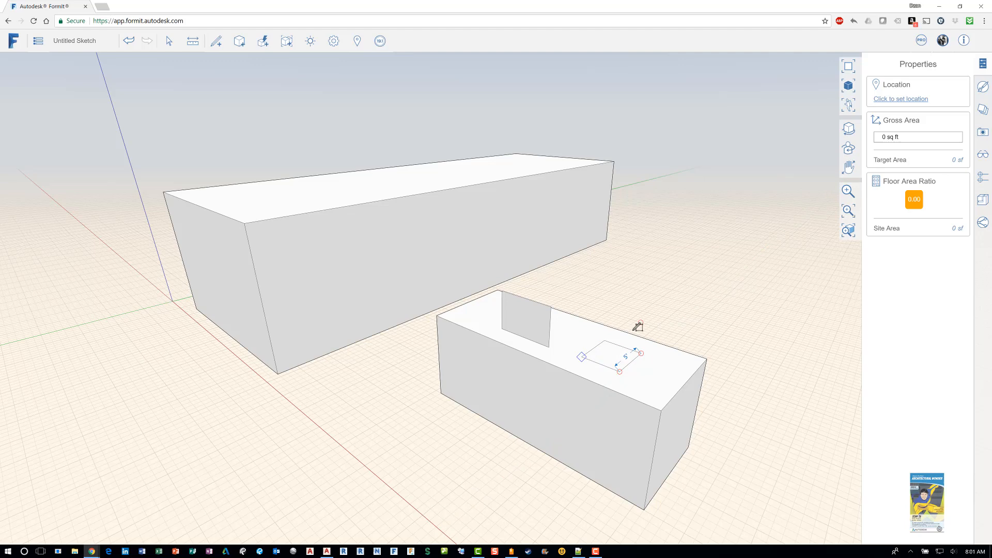
click(611, 357)
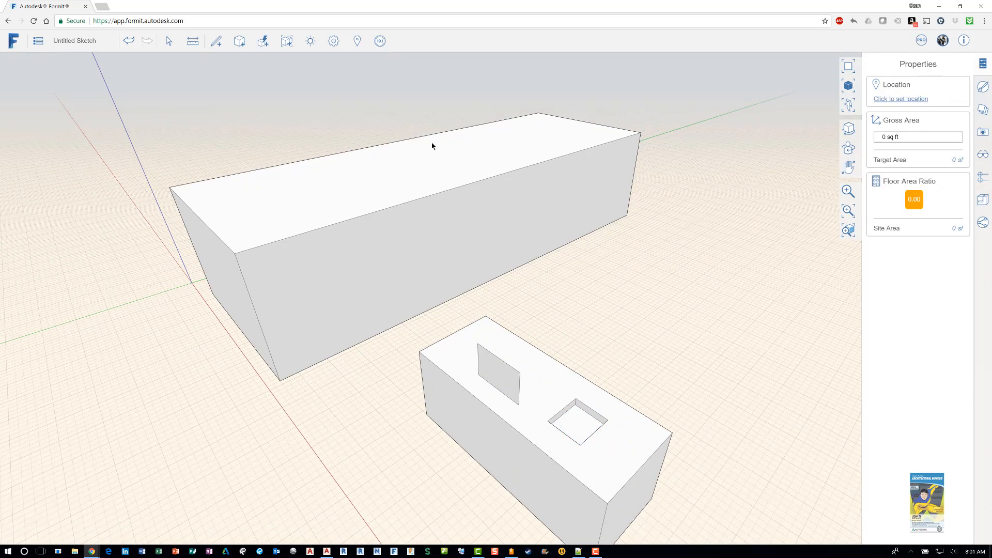
click(239, 40)
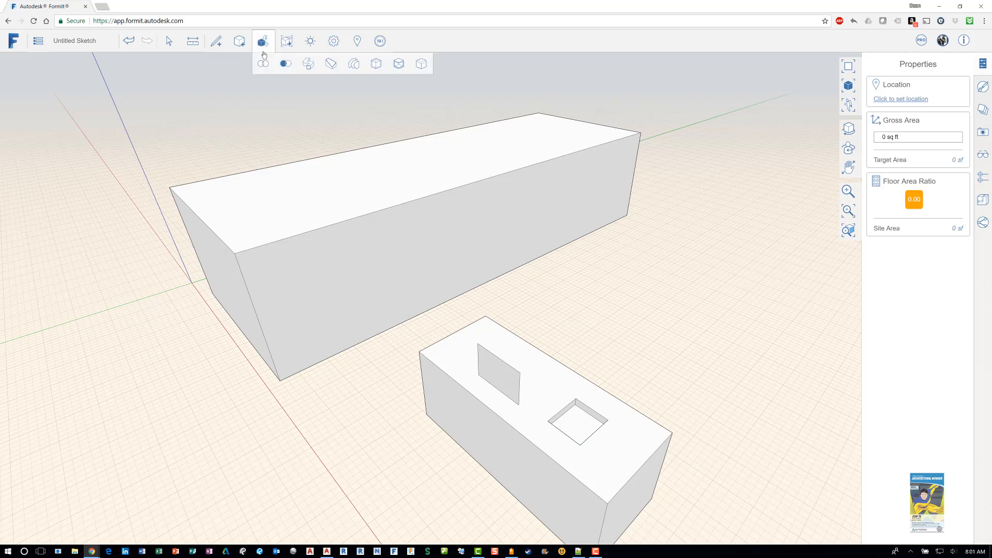
mouse_move(286, 63)
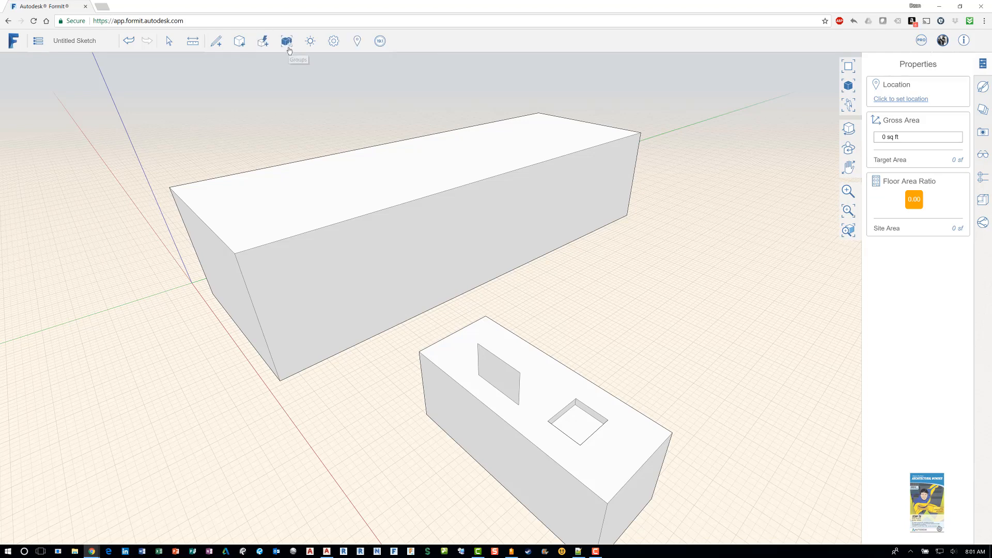
click(286, 42)
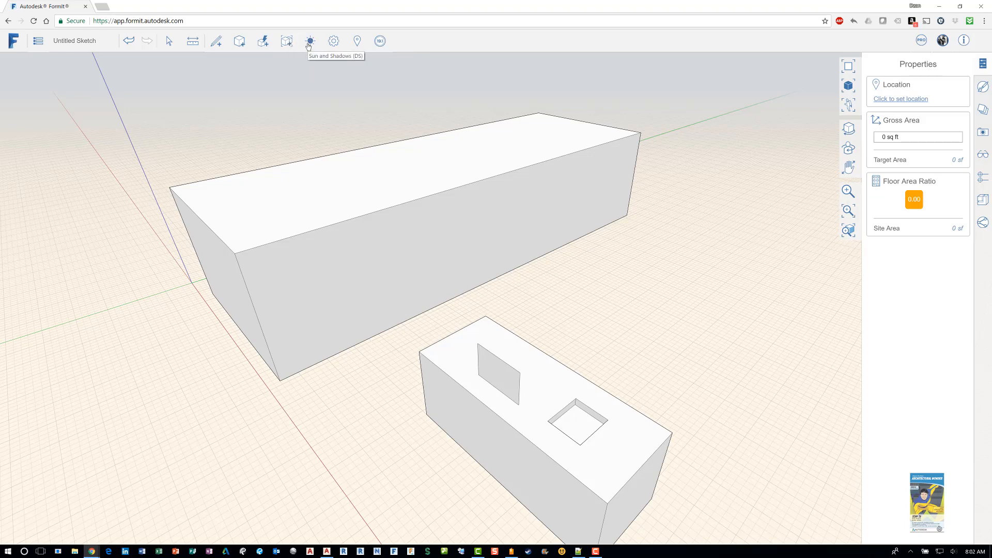
mouse_move(334, 42)
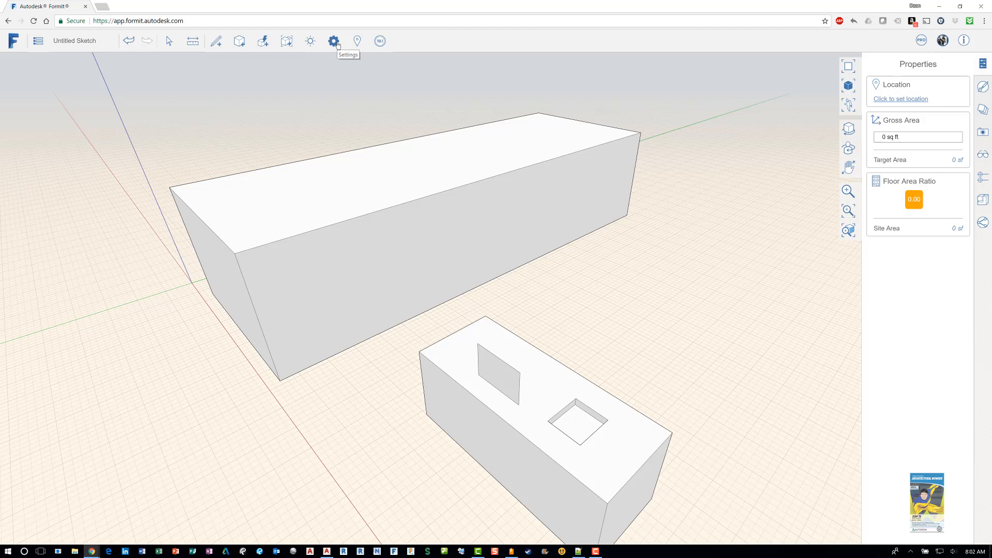
mouse_move(356, 41)
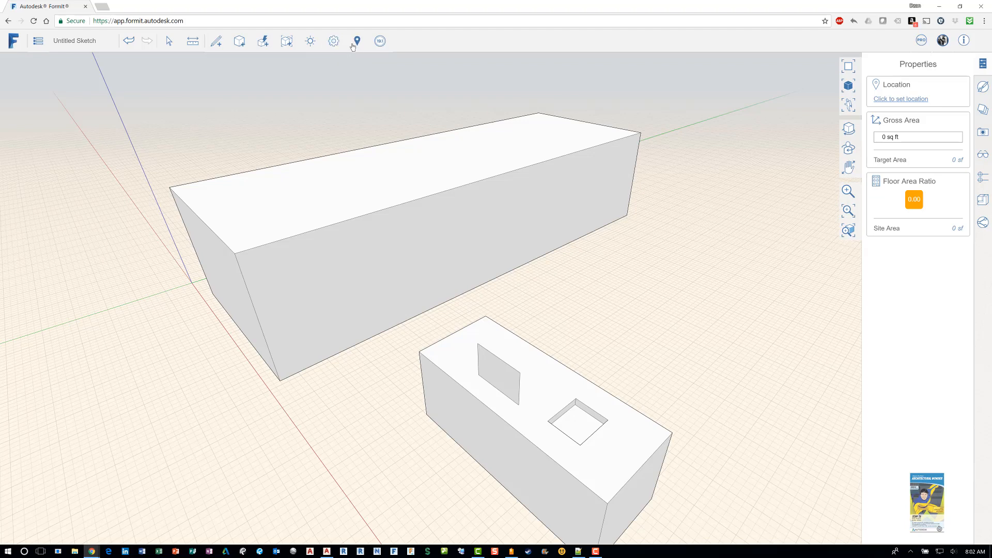
mouse_move(357, 41)
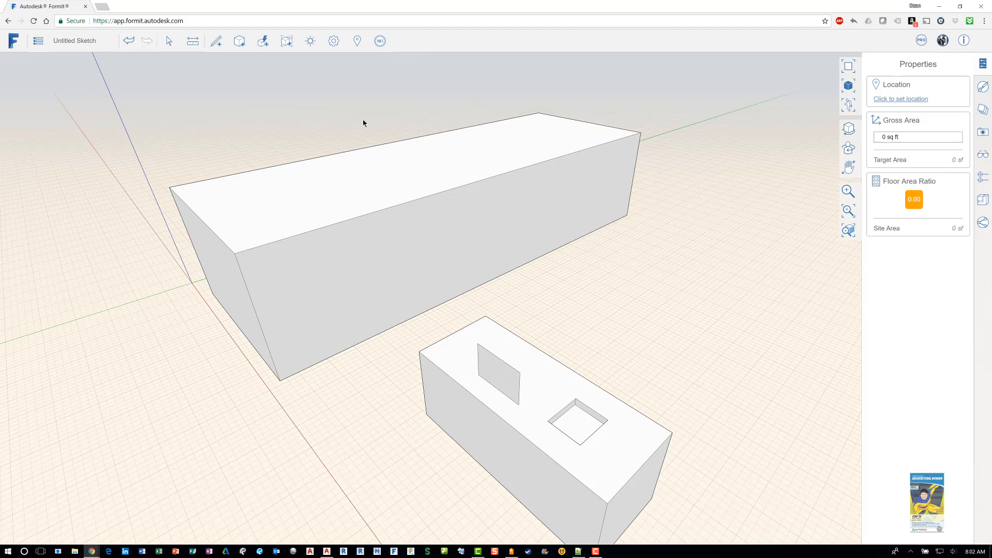
Bring up the sketch file options from the main menu
click(38, 40)
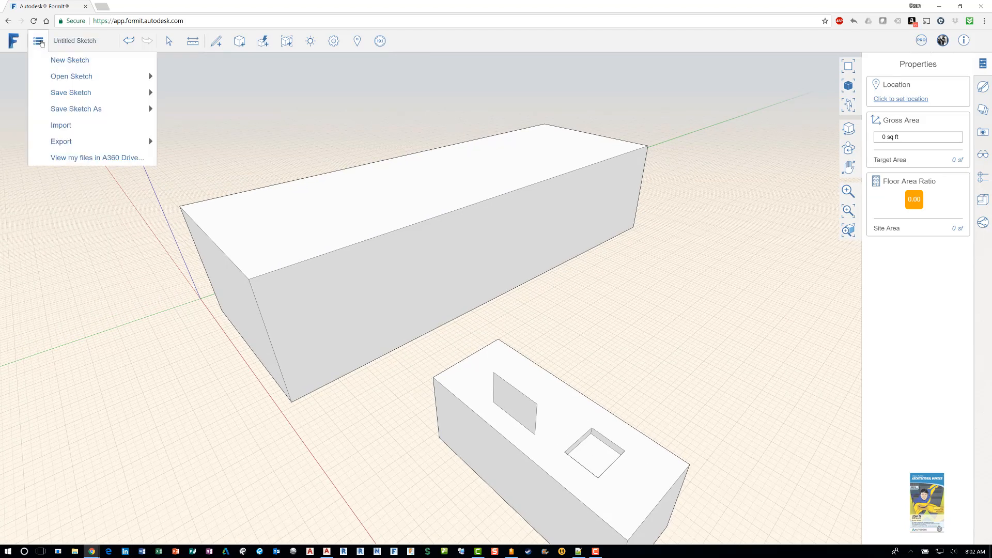
mouse_move(72, 75)
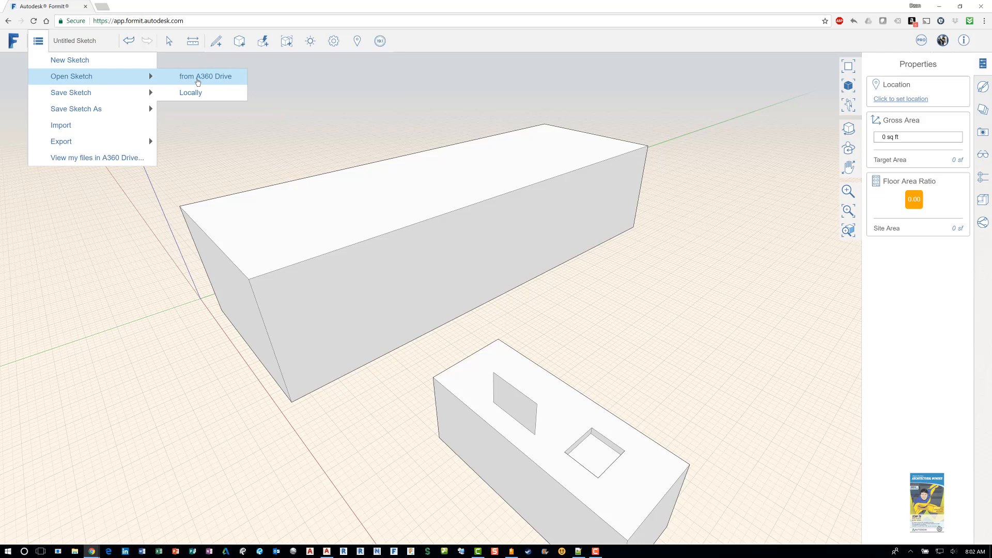
mouse_move(190, 92)
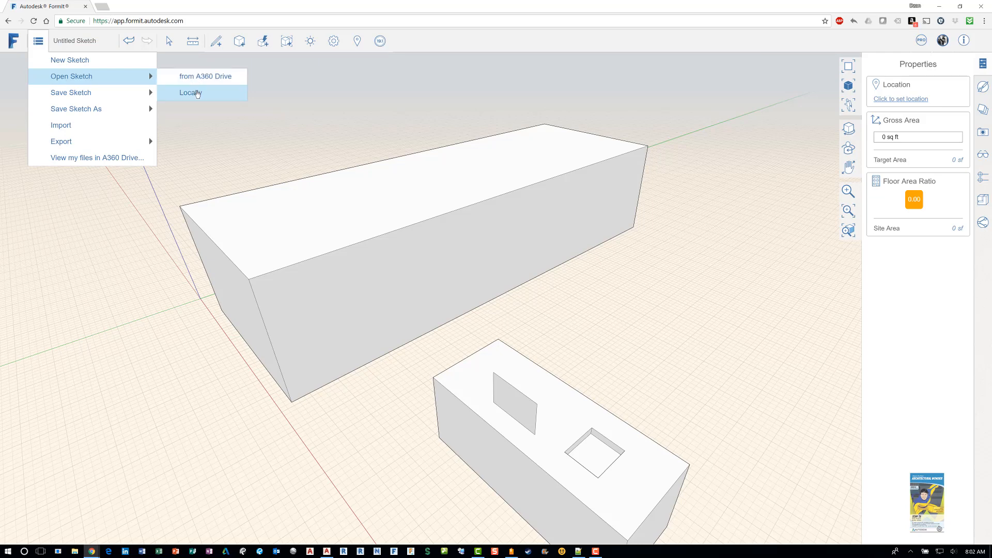
mouse_move(943, 40)
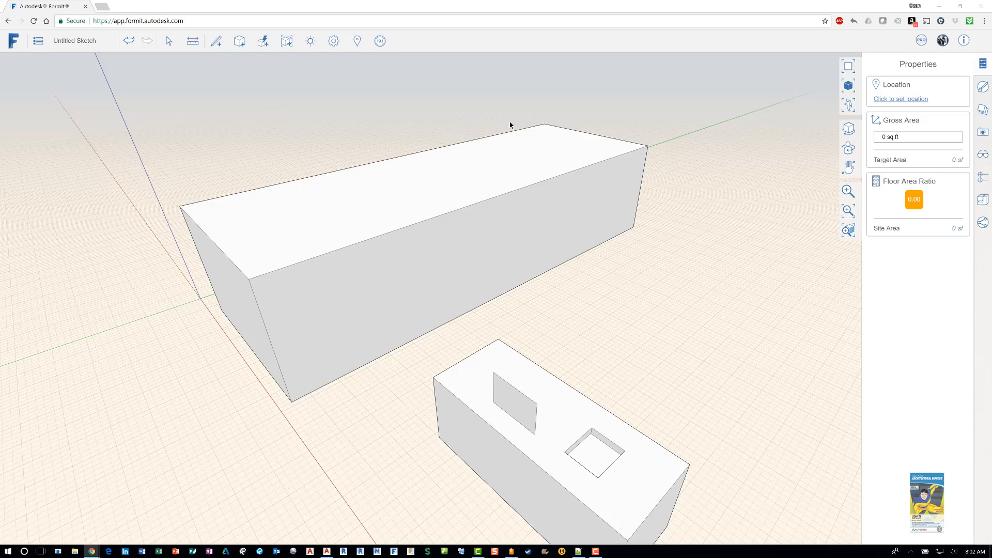
mouse_move(339, 172)
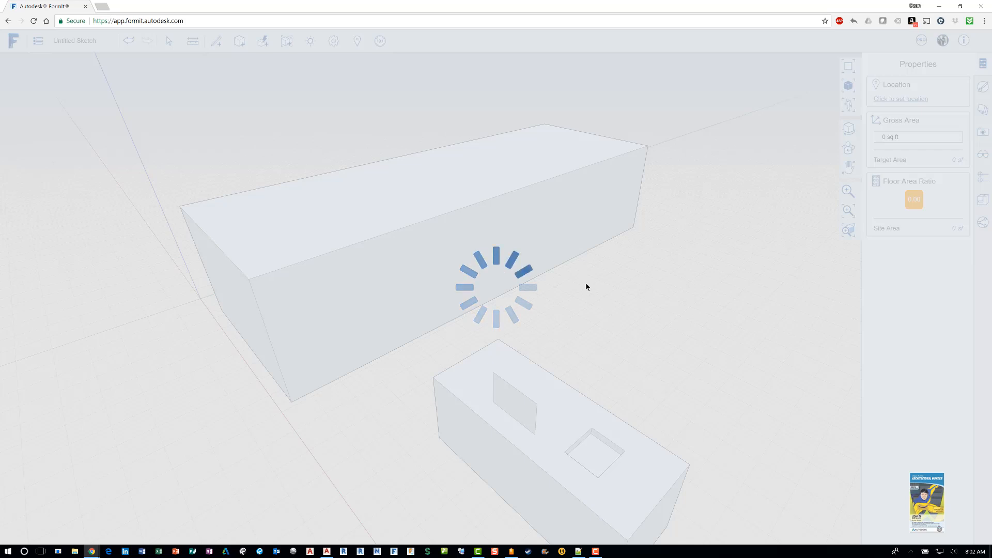
mouse_move(589, 280)
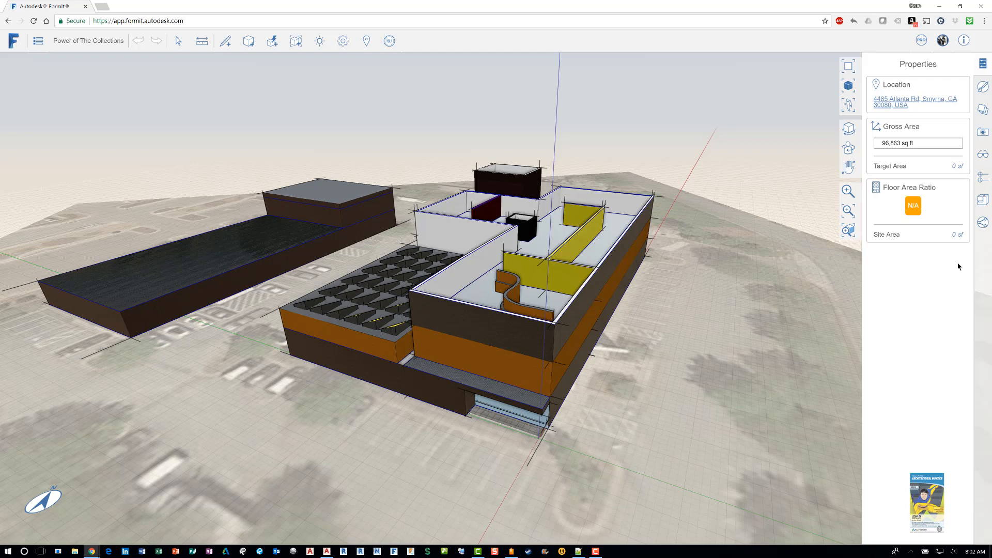
mouse_move(941, 64)
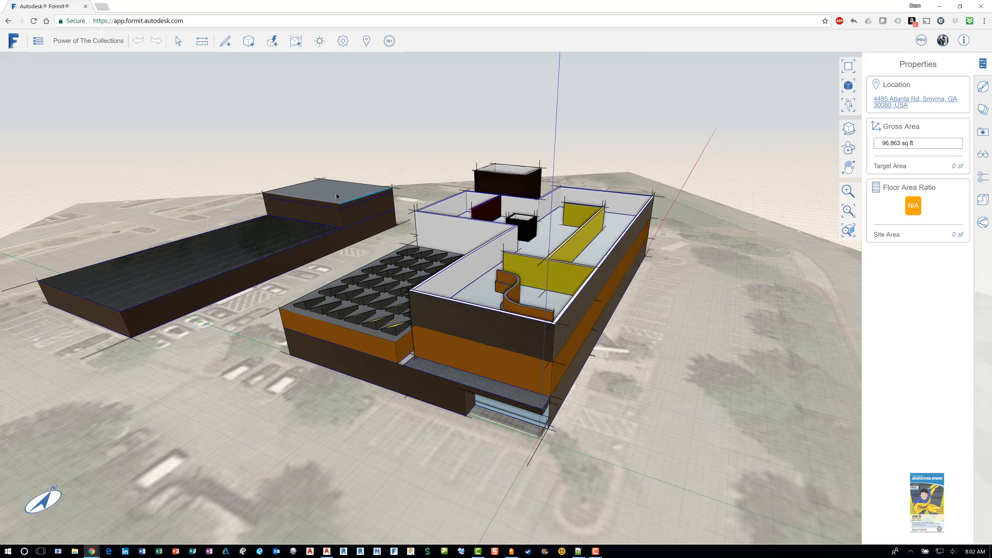
Hide and re-show the Existing Building and New Conceptual Model layers, then list the saved scenes
click(311, 209)
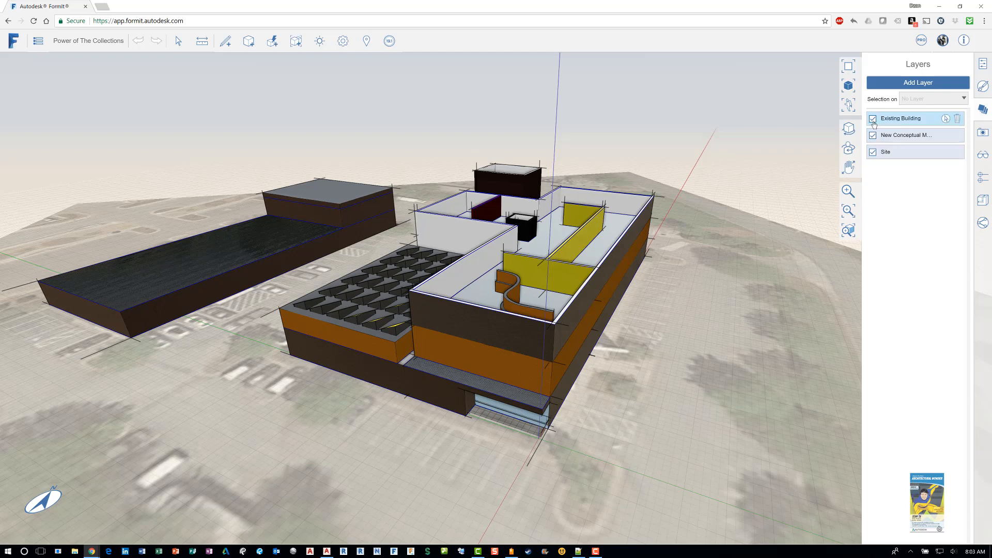
click(873, 120)
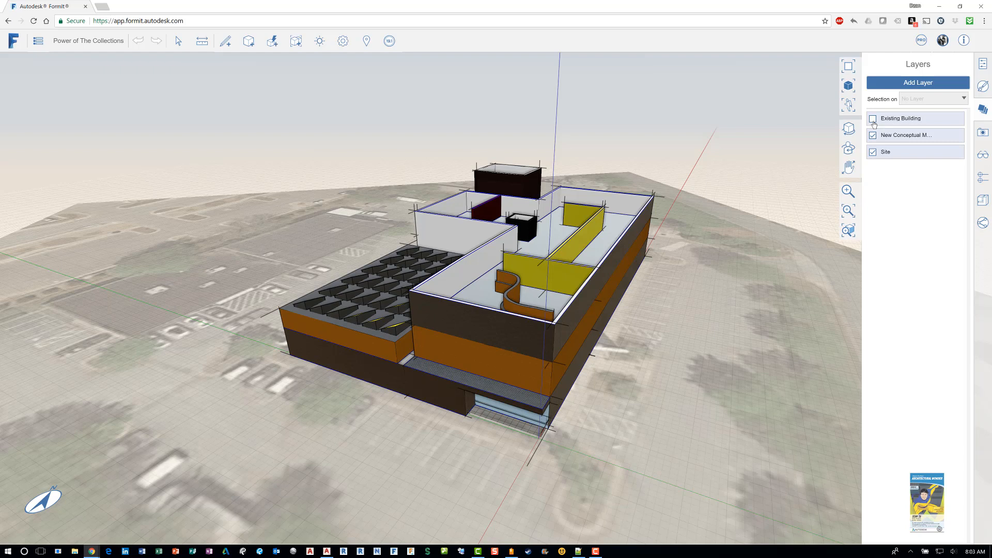
click(873, 118)
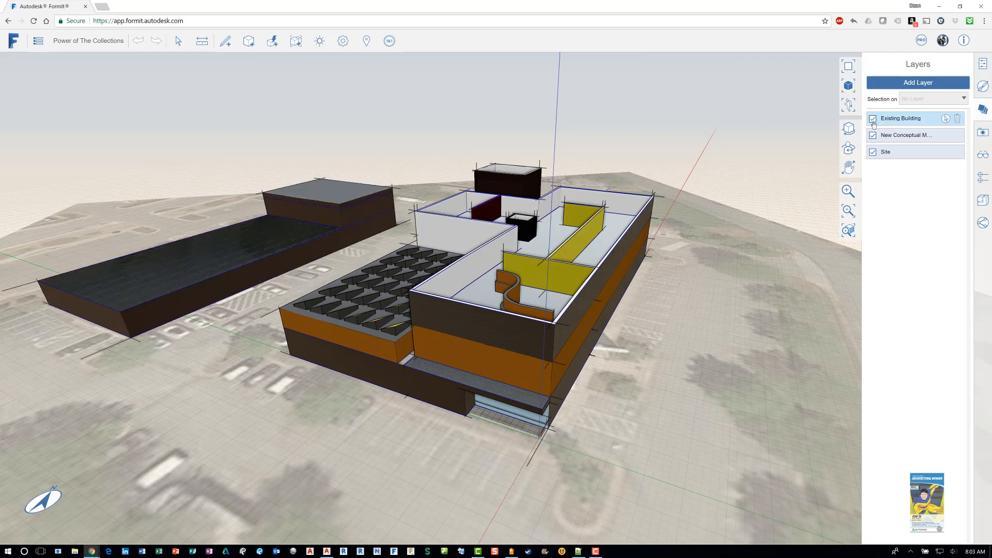
click(874, 134)
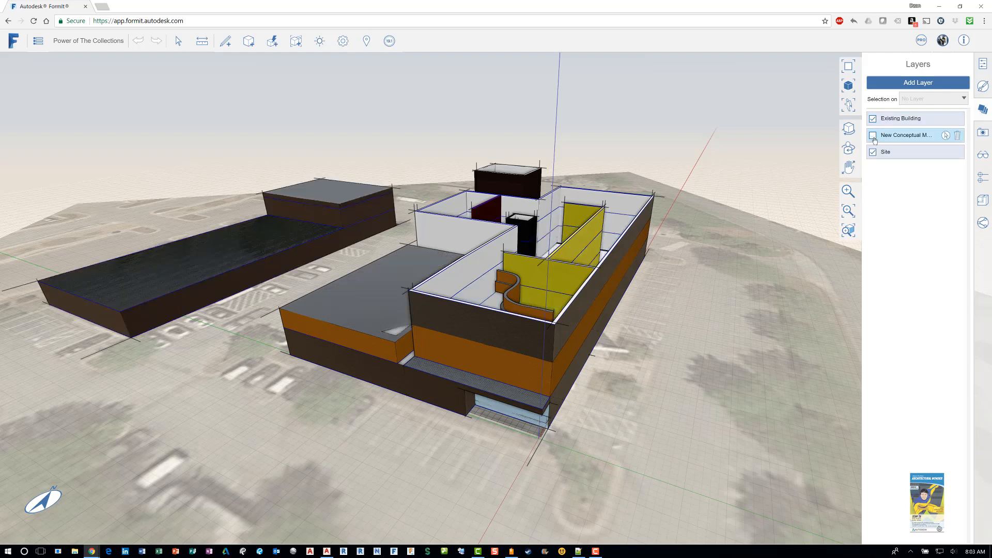
click(873, 136)
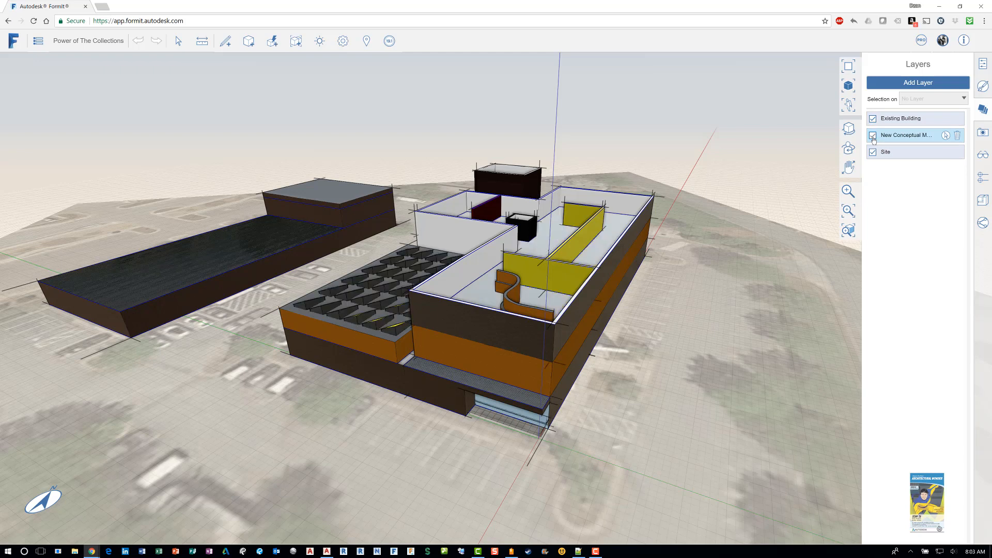
click(983, 133)
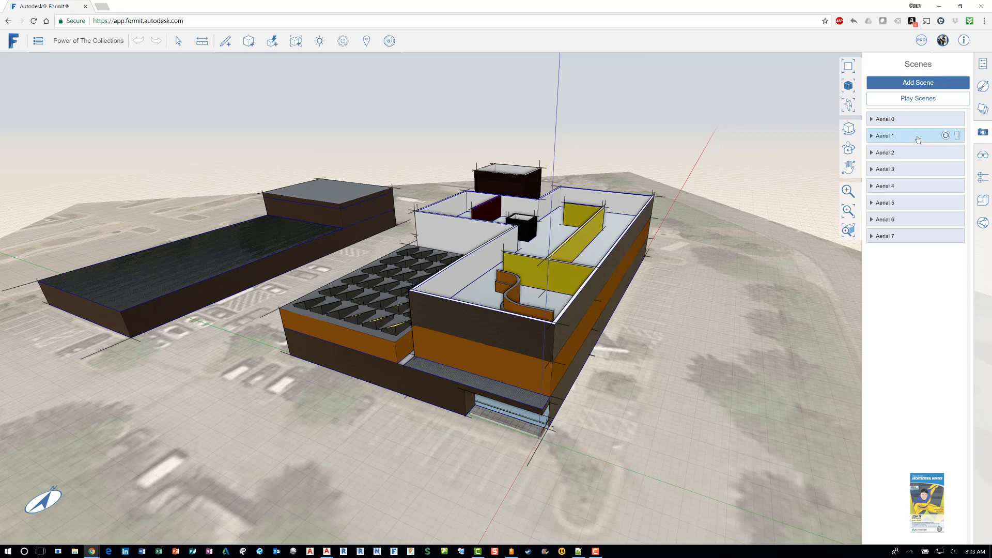
Jump to the Aerial 4, Aerial 6 and Aerial 7 saved camera views in turn
click(885, 152)
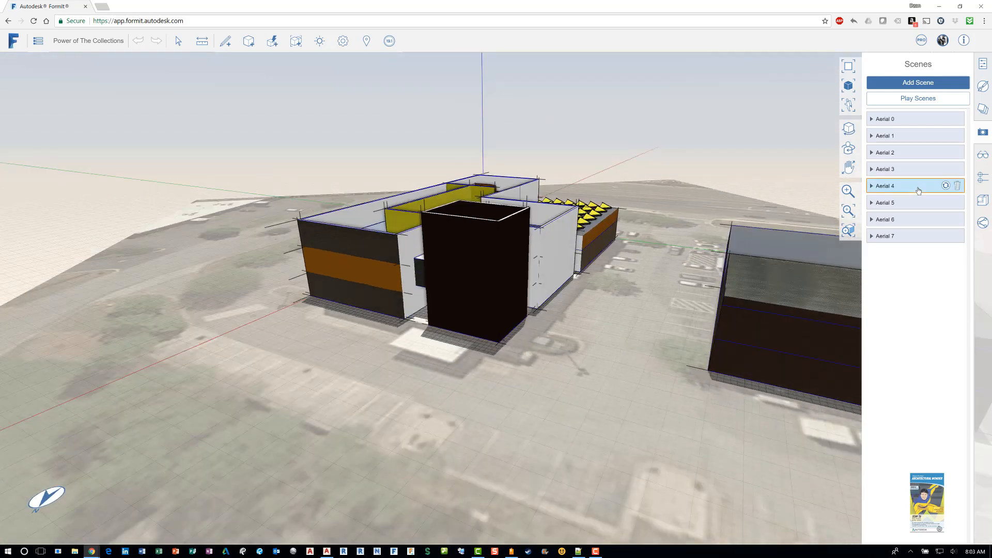
click(885, 203)
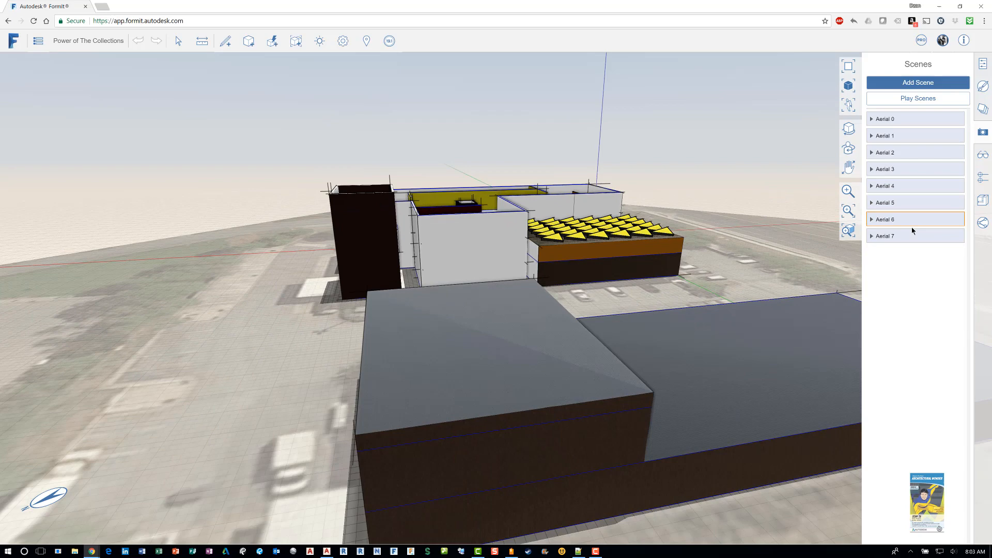
click(915, 235)
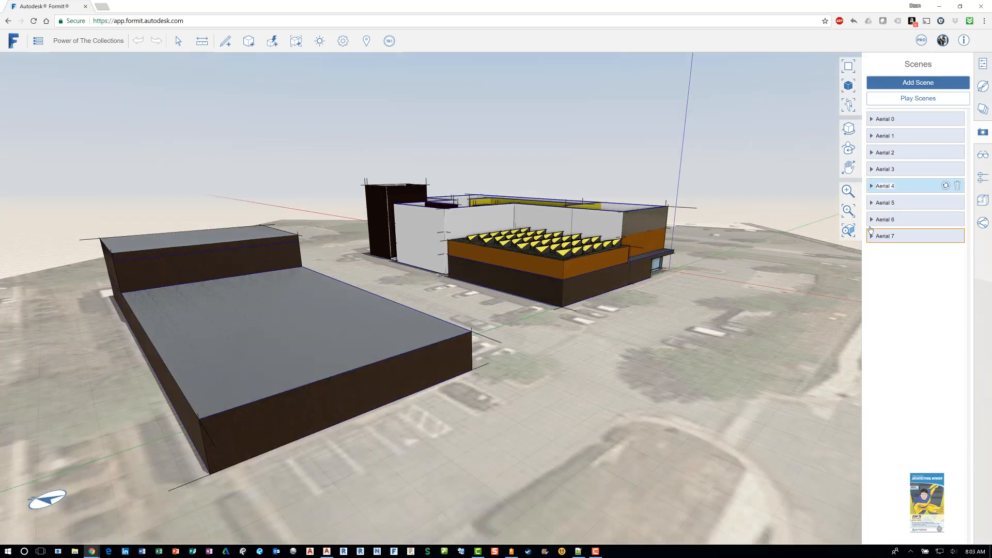
click(885, 236)
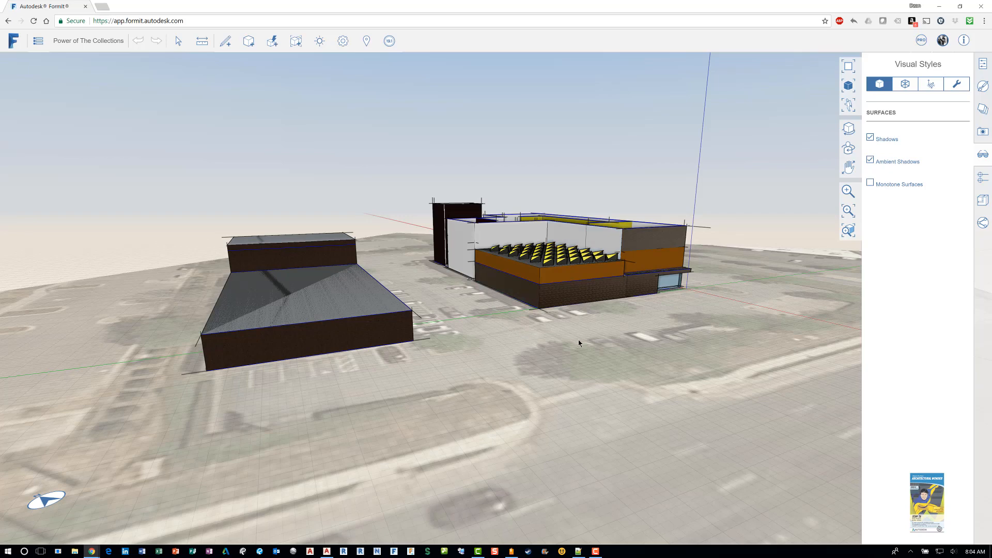
Toggle Shadows and Ambient Shadows, show Monotone Surfaces, then list the building's levels
drag(579, 342, 791, 209)
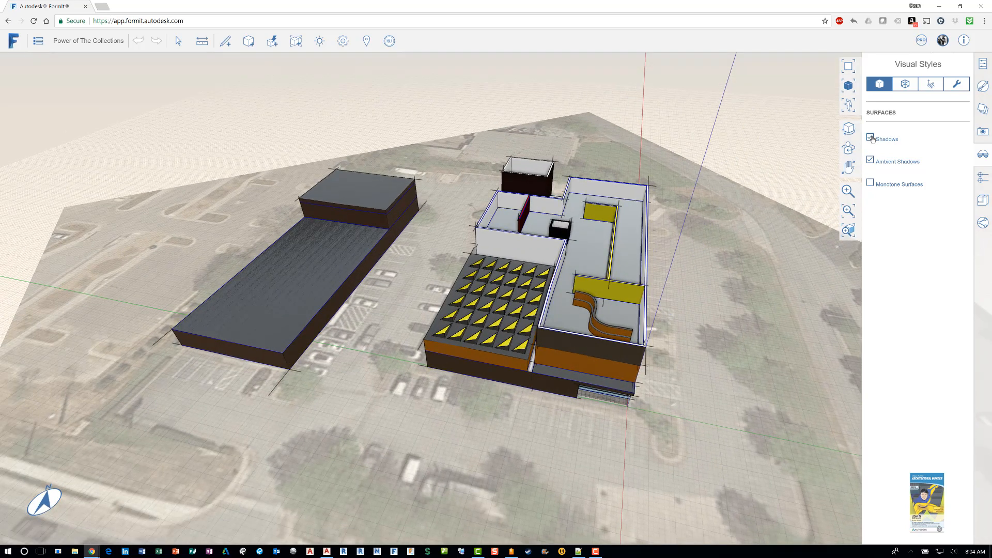
click(870, 139)
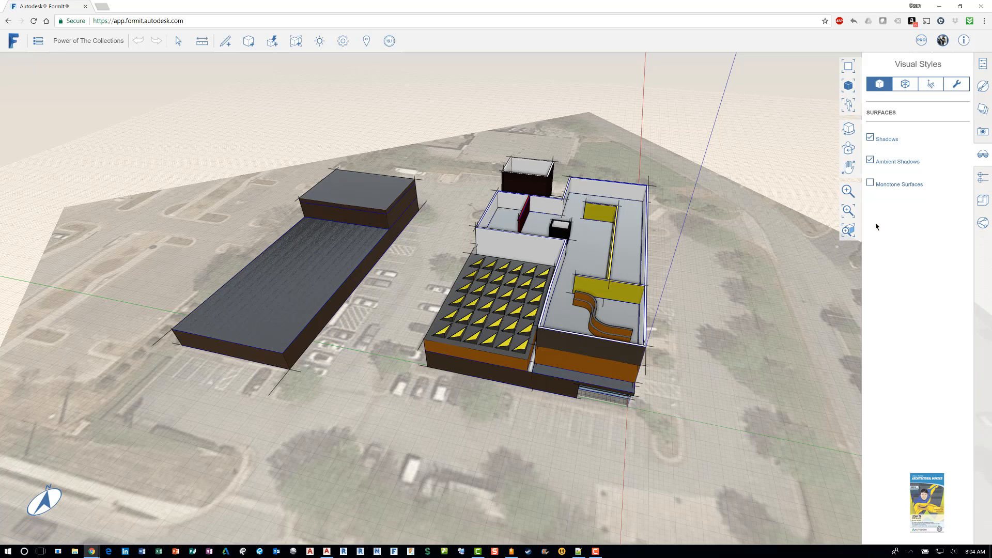
click(870, 161)
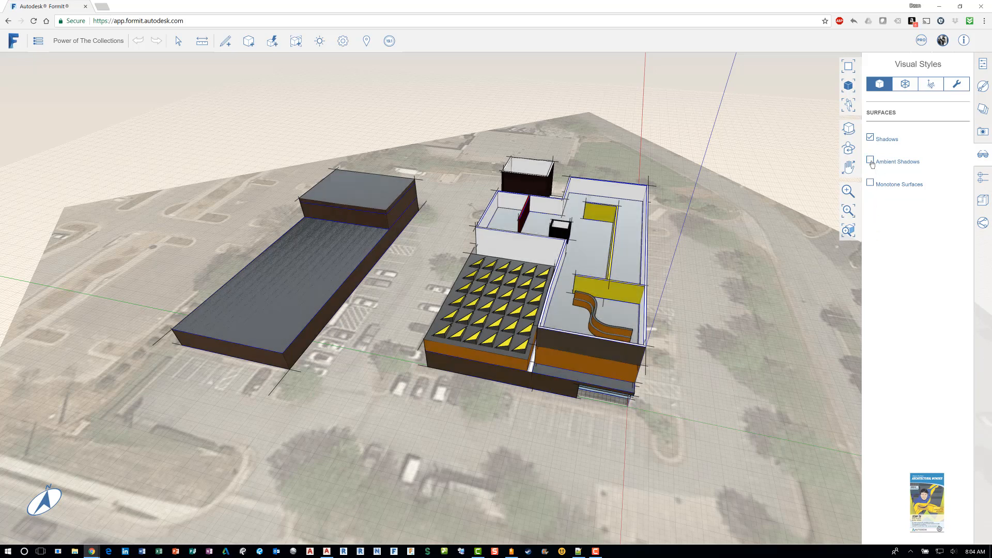
click(870, 184)
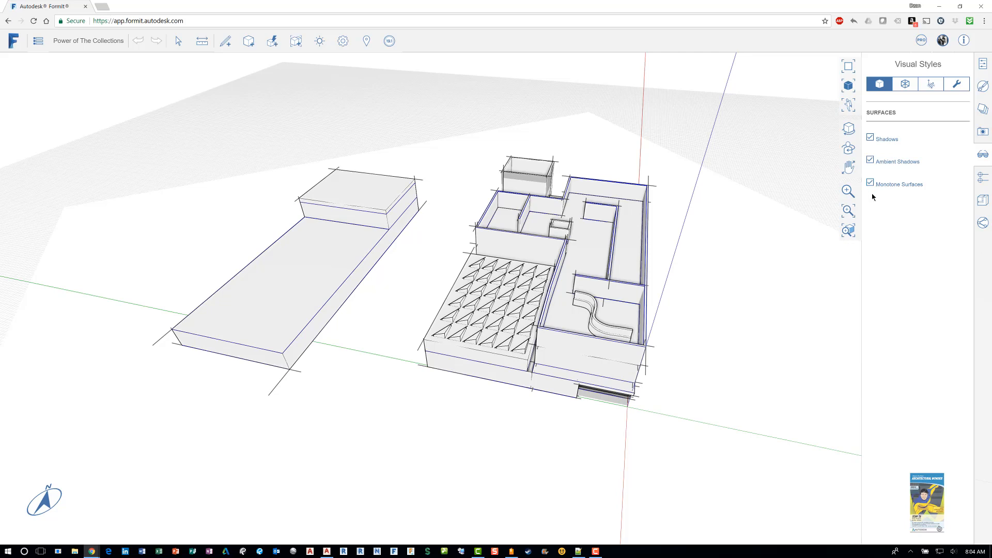
mouse_move(675, 369)
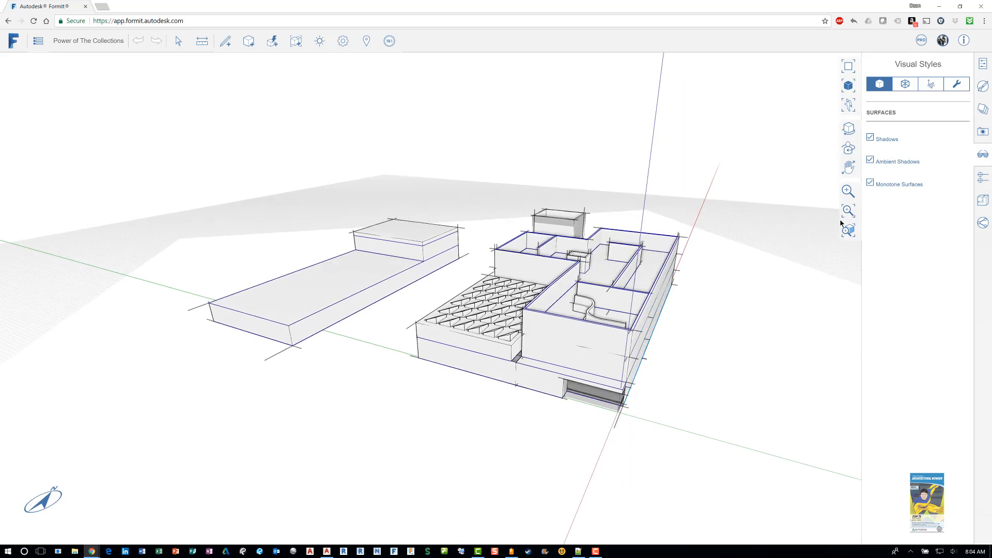
click(870, 183)
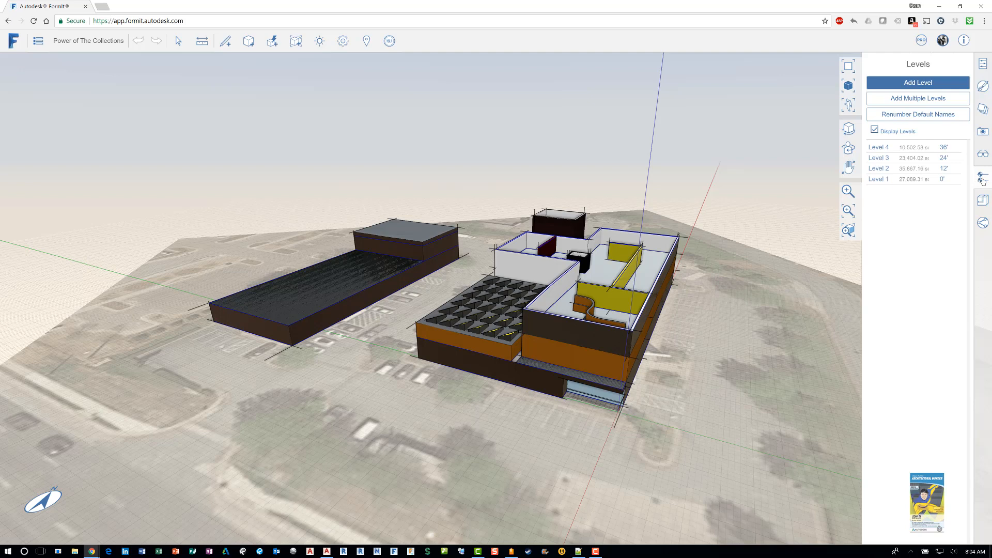
Show the real-time collaboration session options and inspect the interior walls up close
click(879, 179)
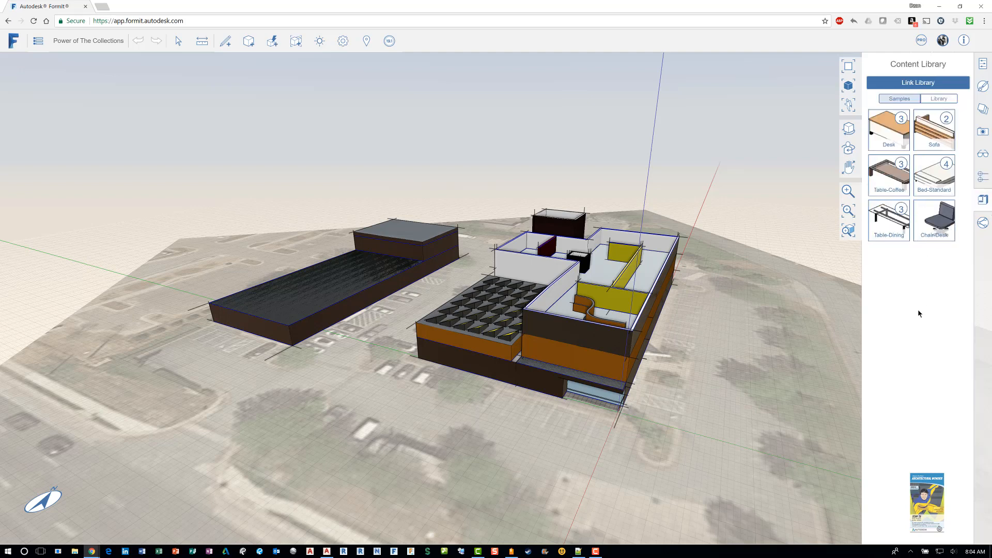
click(889, 130)
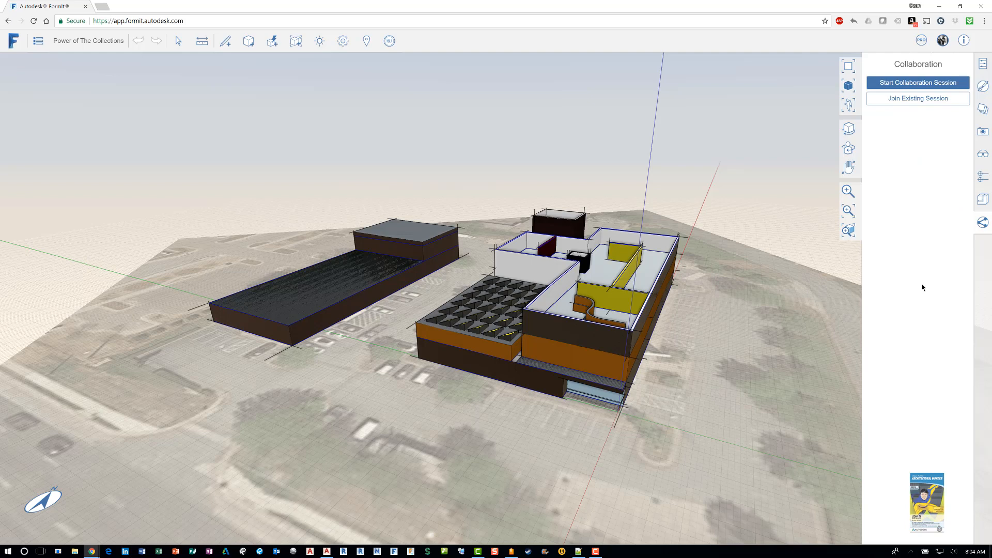
mouse_move(915, 147)
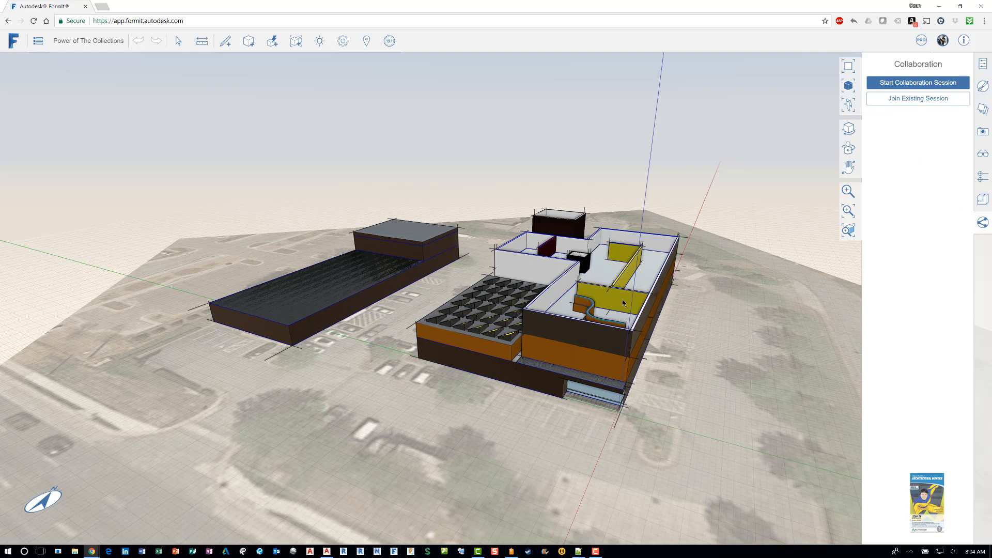
drag(624, 303, 667, 307)
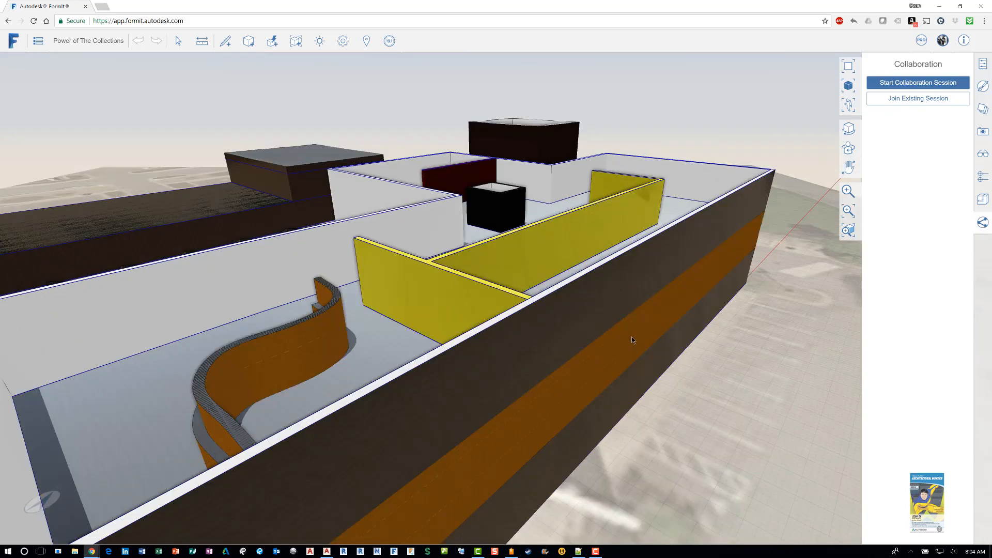
drag(631, 341, 573, 266)
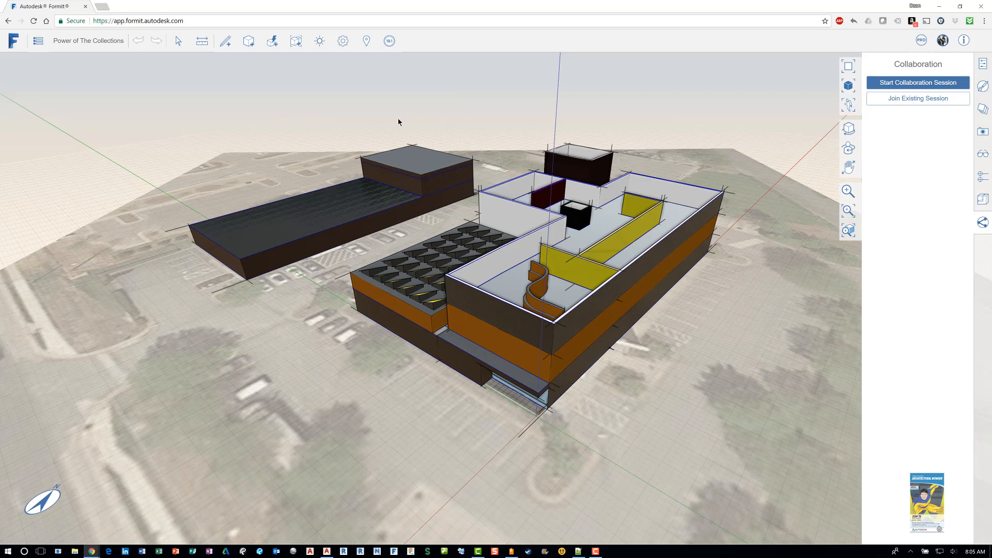
mouse_move(182, 91)
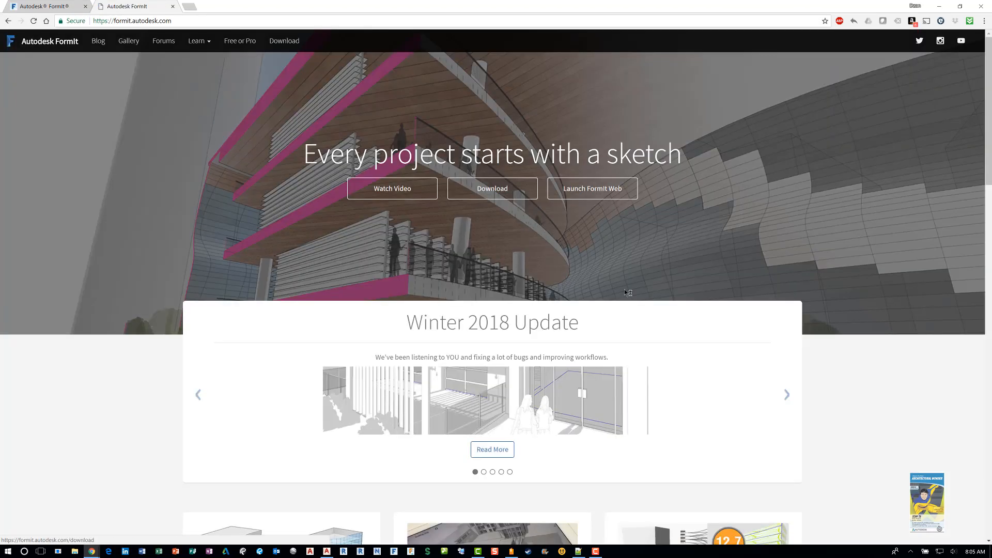
Scroll through the FormIt homepage features, then head to YouTube
scroll(down, 3)
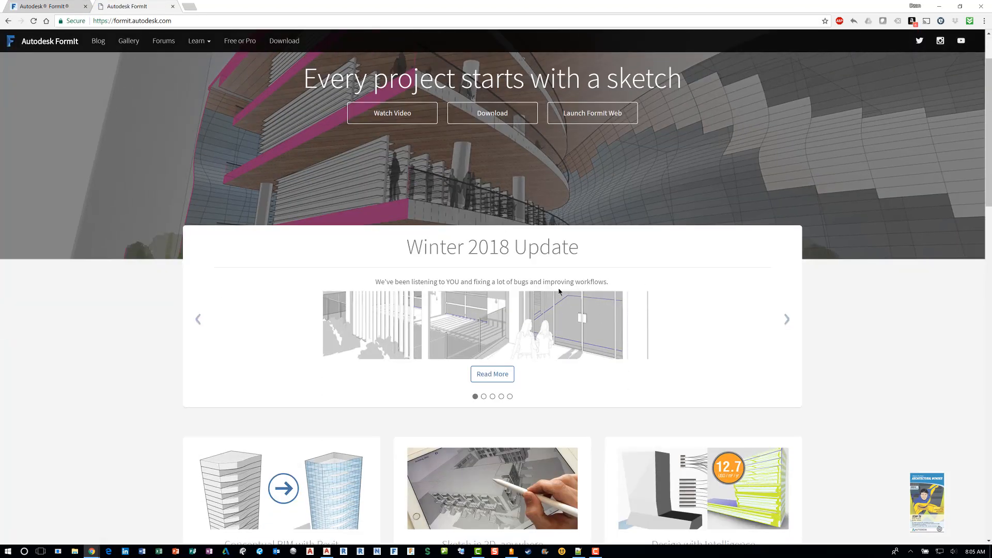
scroll(down, 3)
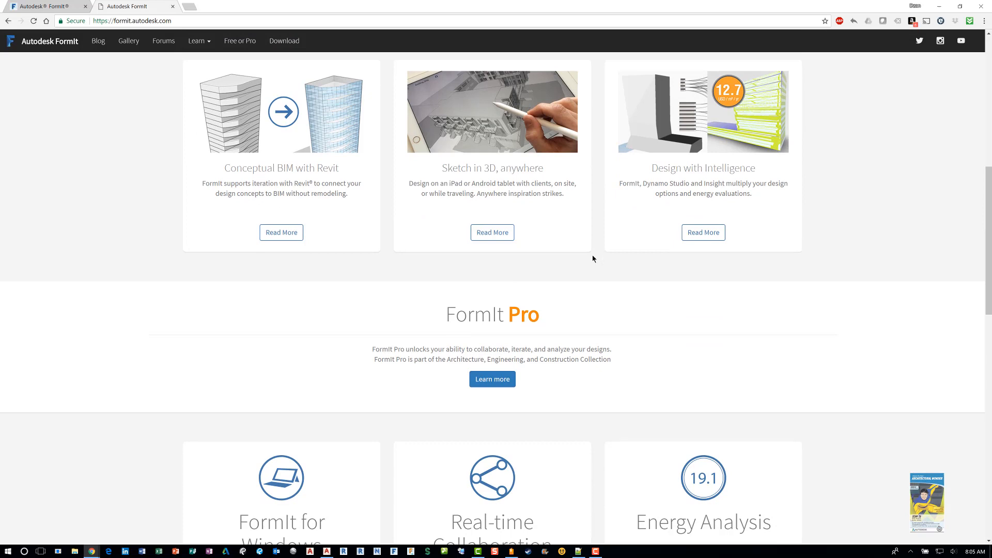
scroll(down, 3)
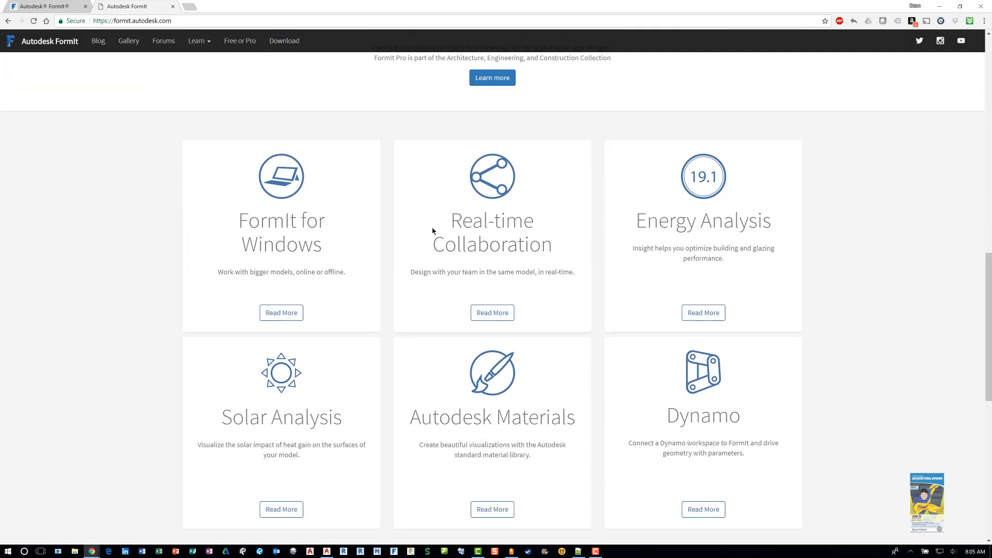
scroll(down, 3)
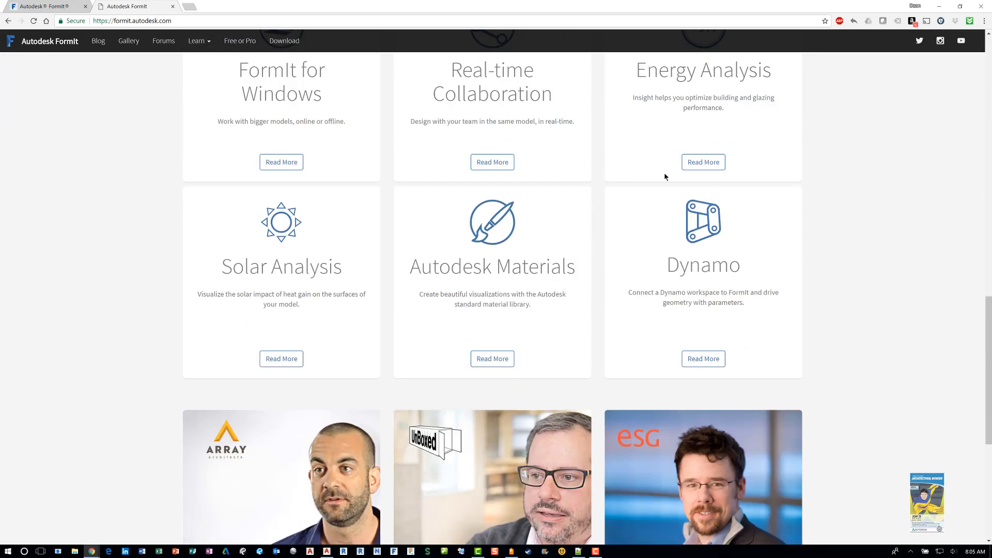
scroll(down, 3)
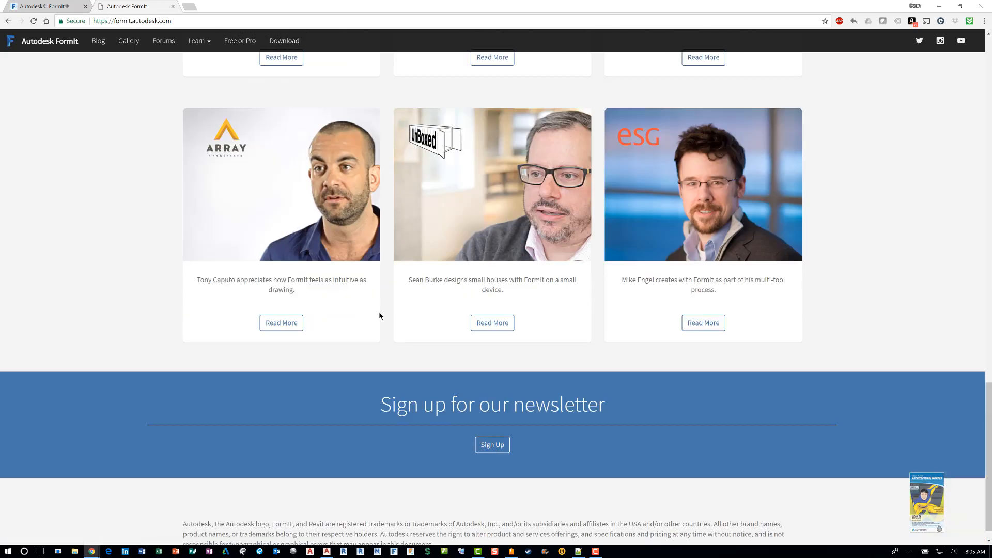
mouse_move(650, 217)
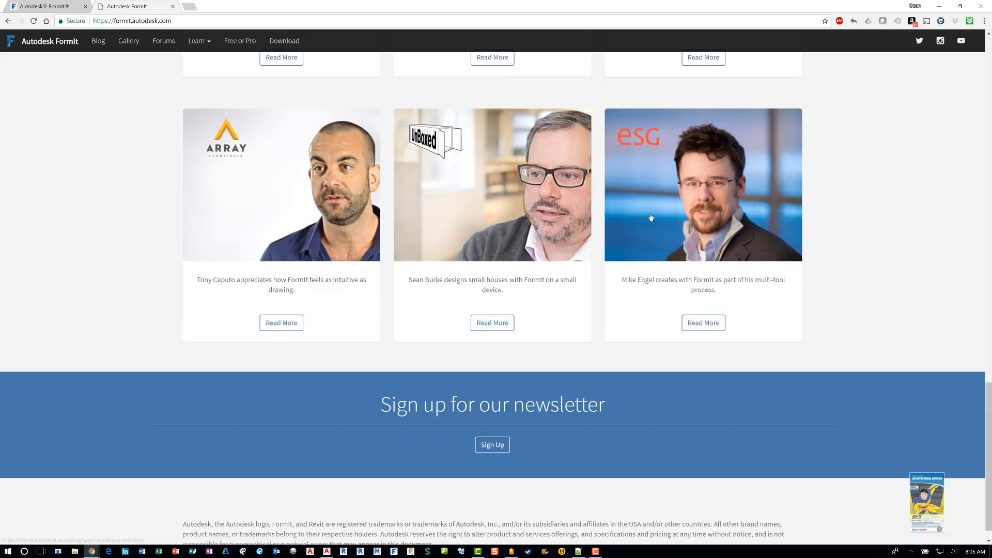
mouse_move(638, 339)
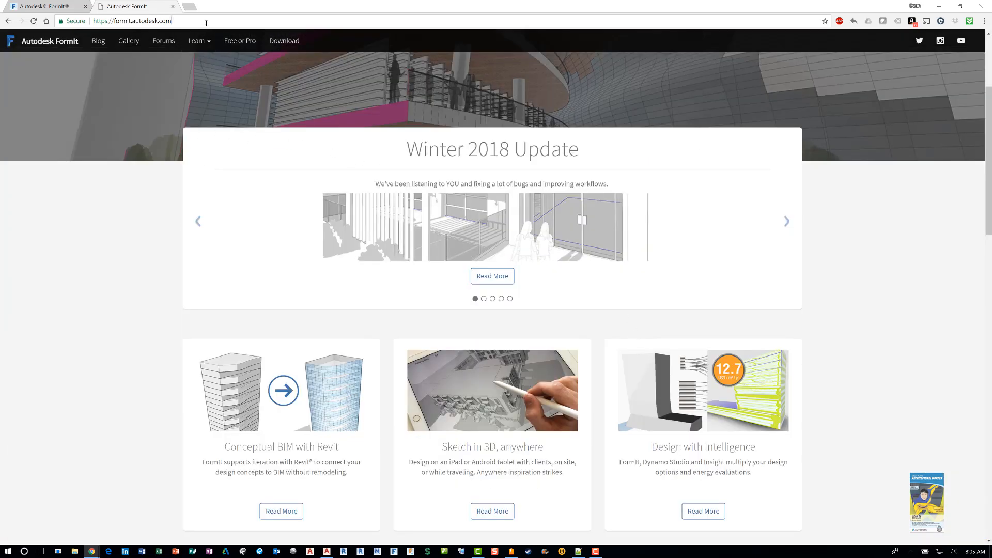
text(you)
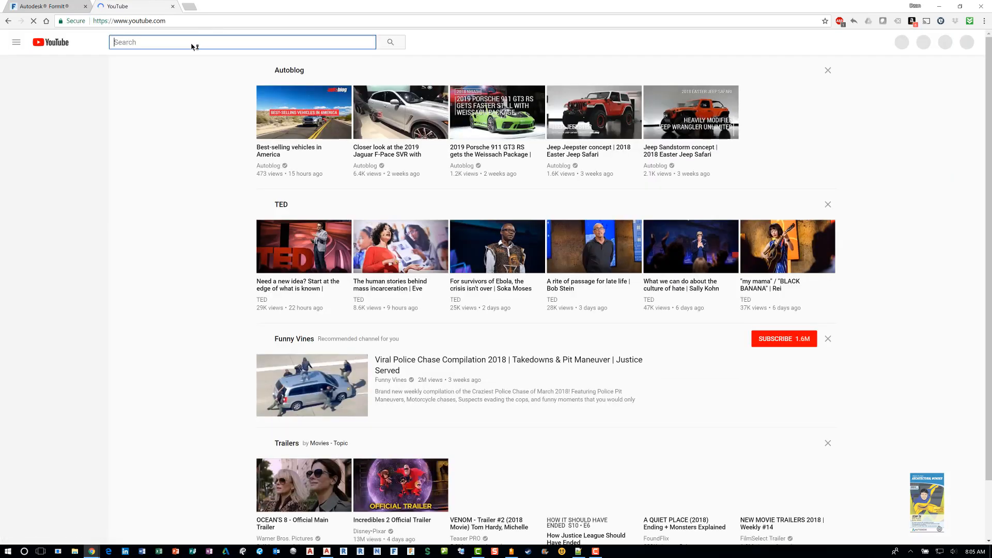
Search YouTube for 'formit fridays' to reach FormIt Friday Episode 1, then search 'reproproducts'
text(formit fridays)
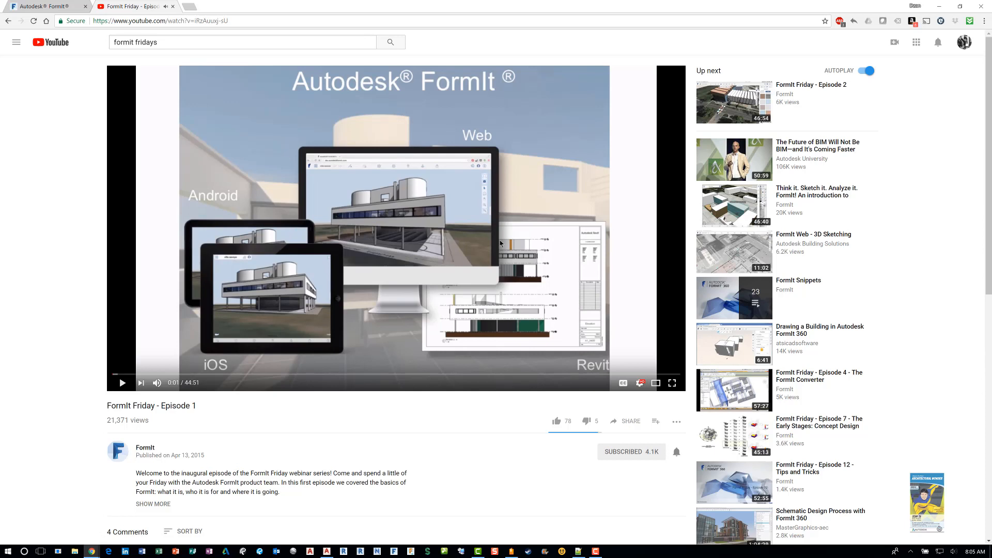
mouse_move(501, 241)
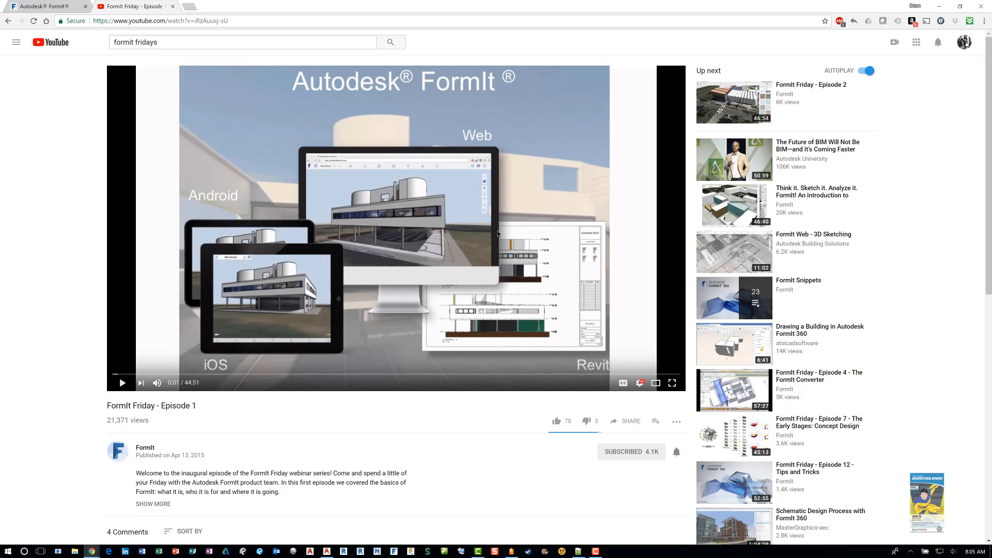
mouse_move(226, 106)
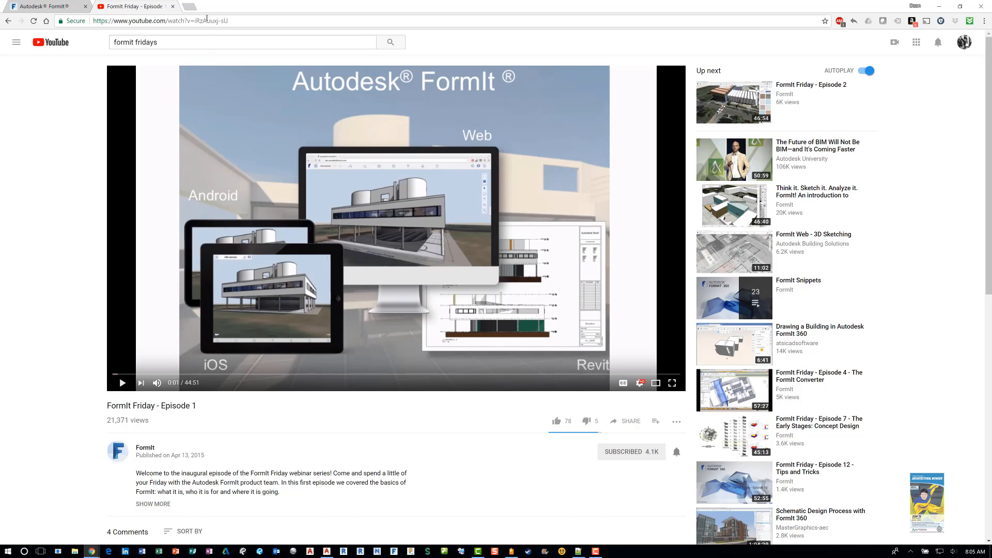
click(158, 20)
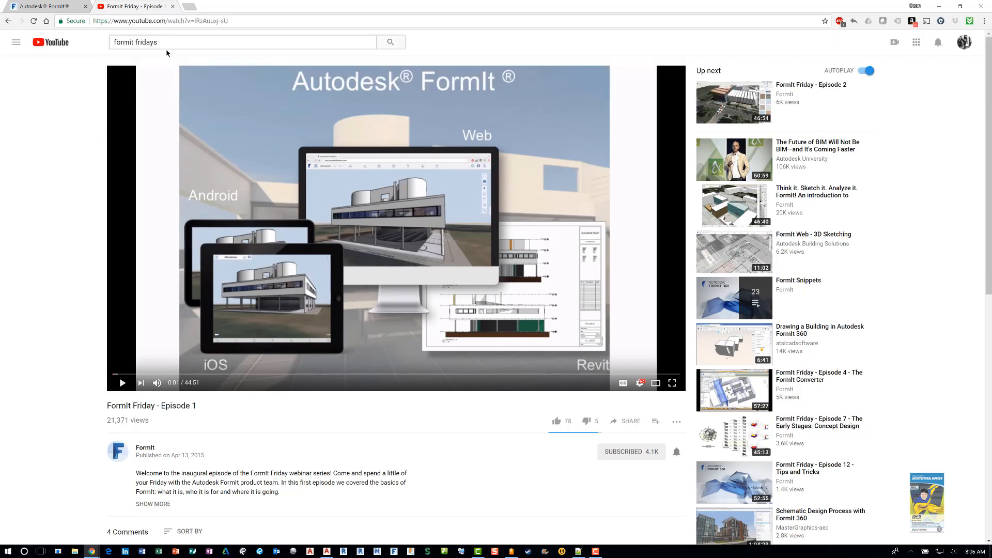
text(reproproducts)
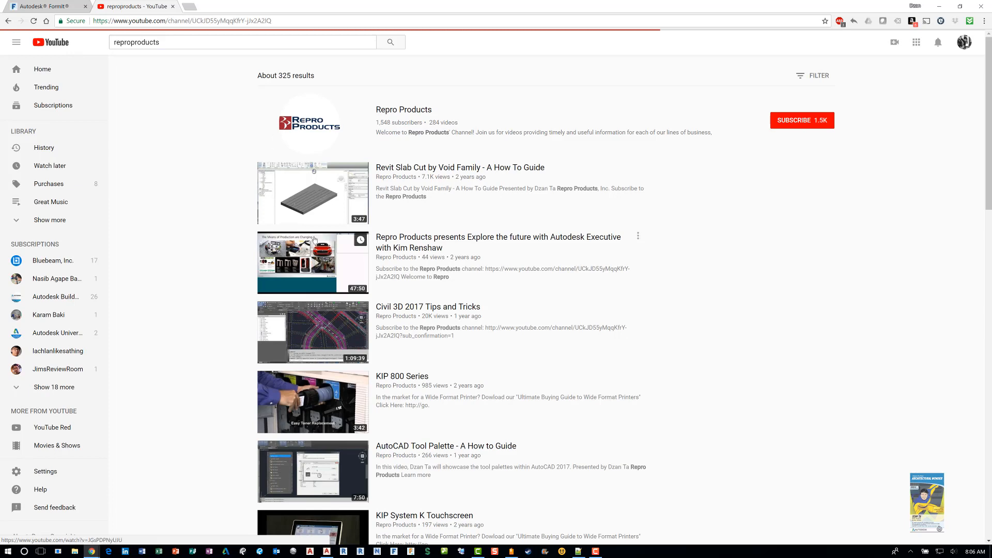
Visit the Repro Products channel, then go to your own channel Dzan Ta via My channel
click(404, 110)
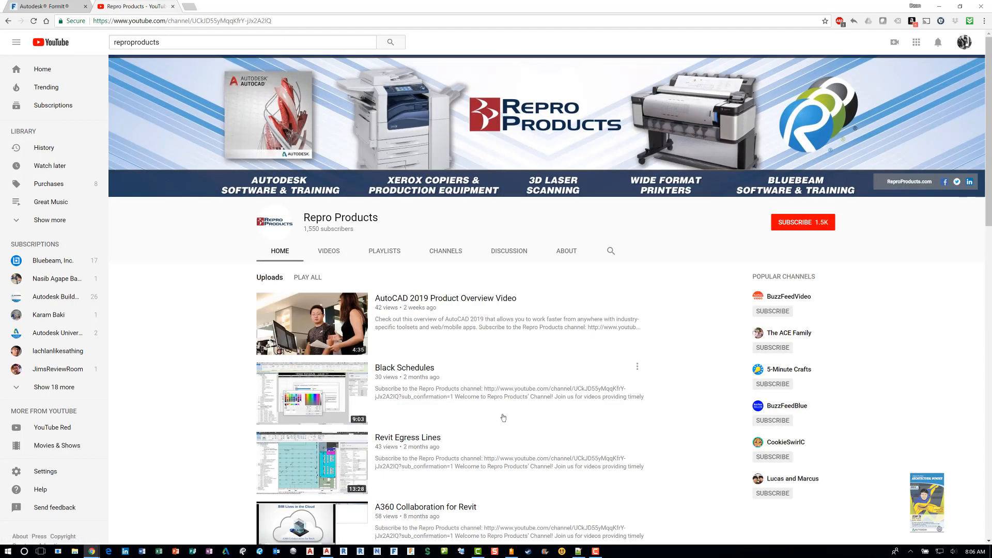
mouse_move(79, 55)
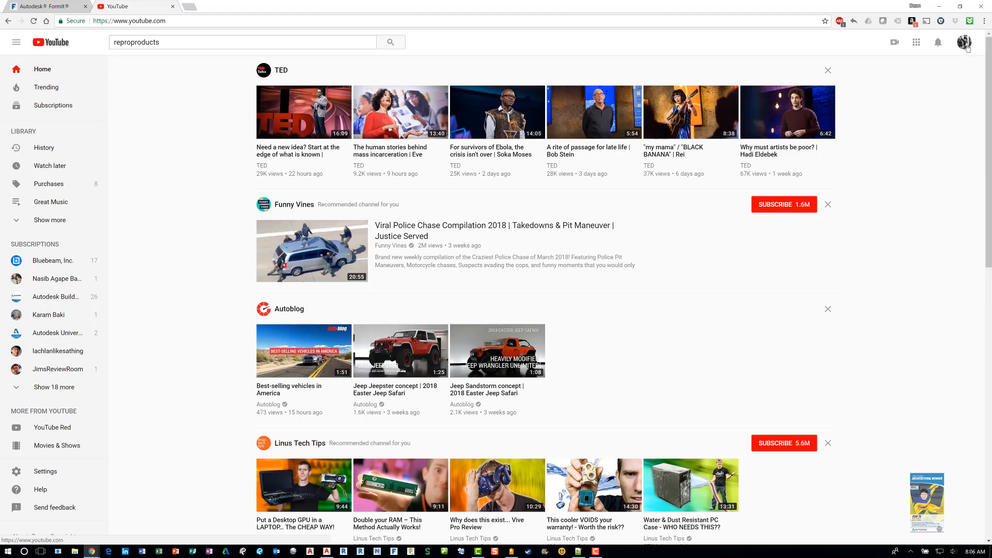
click(964, 42)
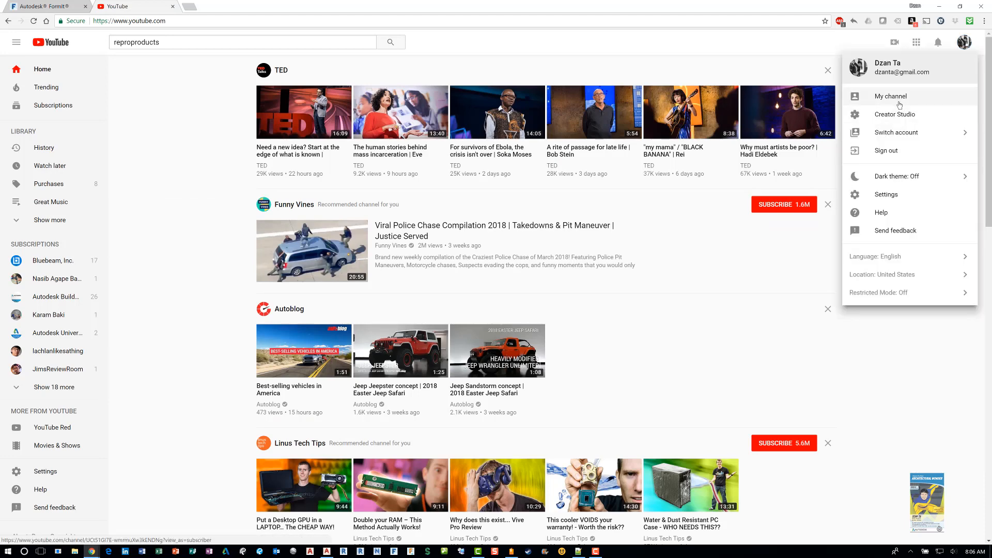
click(890, 96)
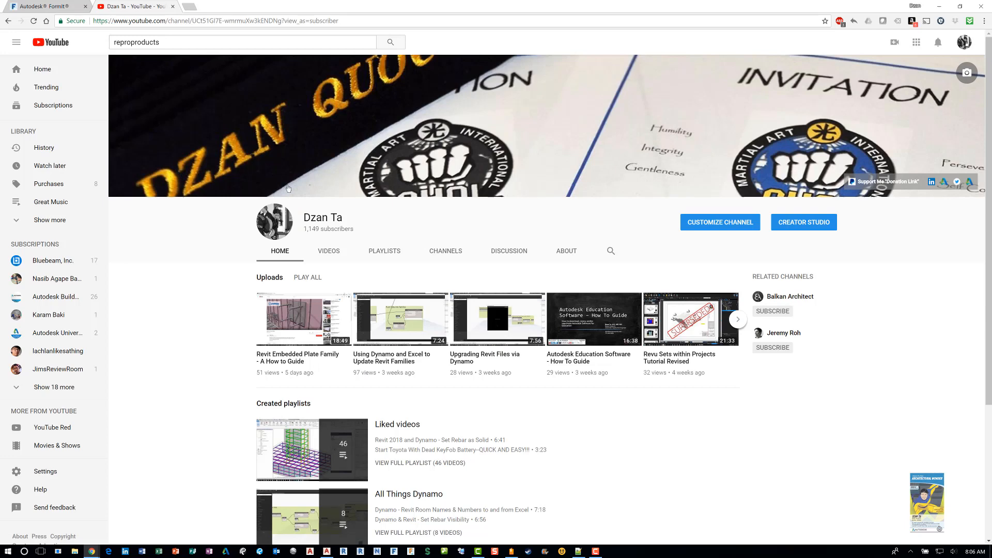
mouse_move(526, 412)
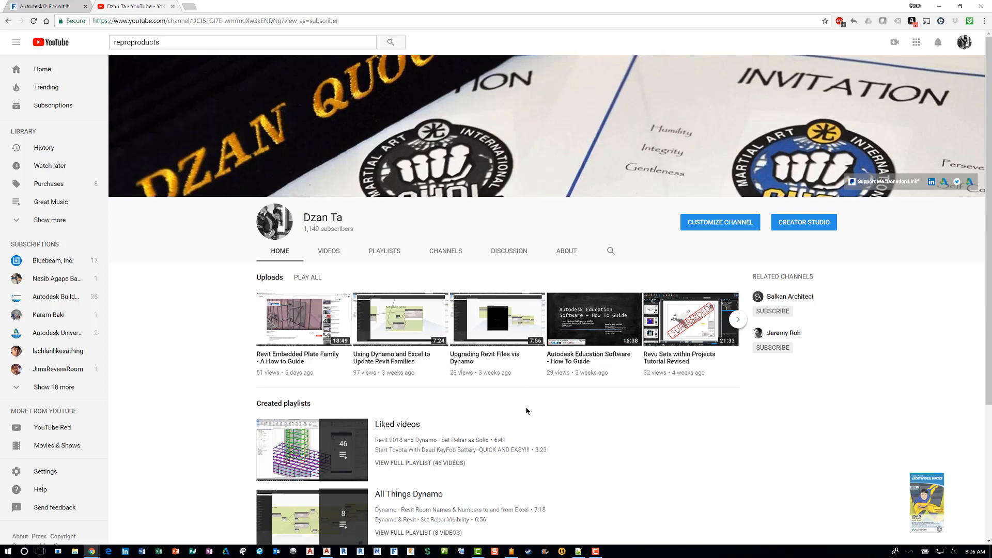
scroll(down, 3)
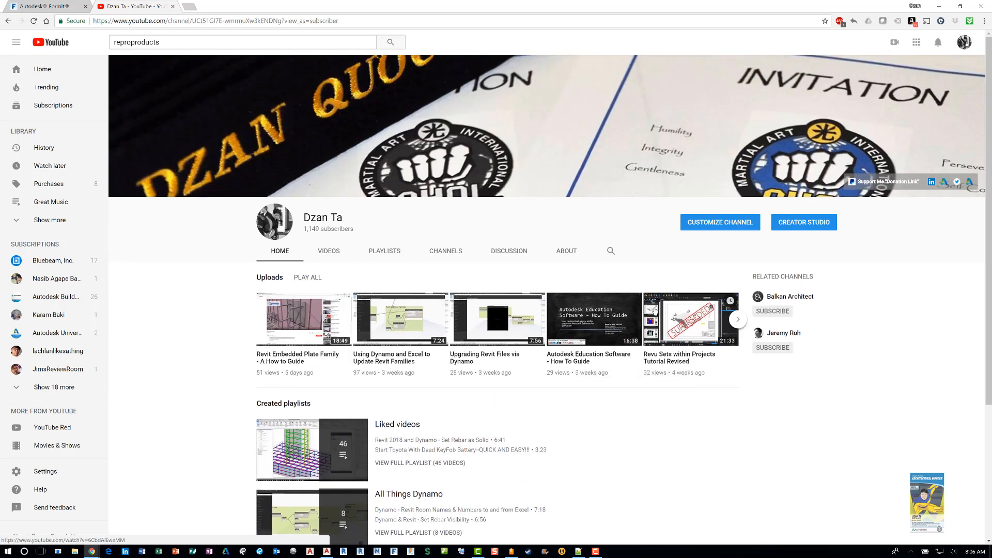
mouse_move(660, 462)
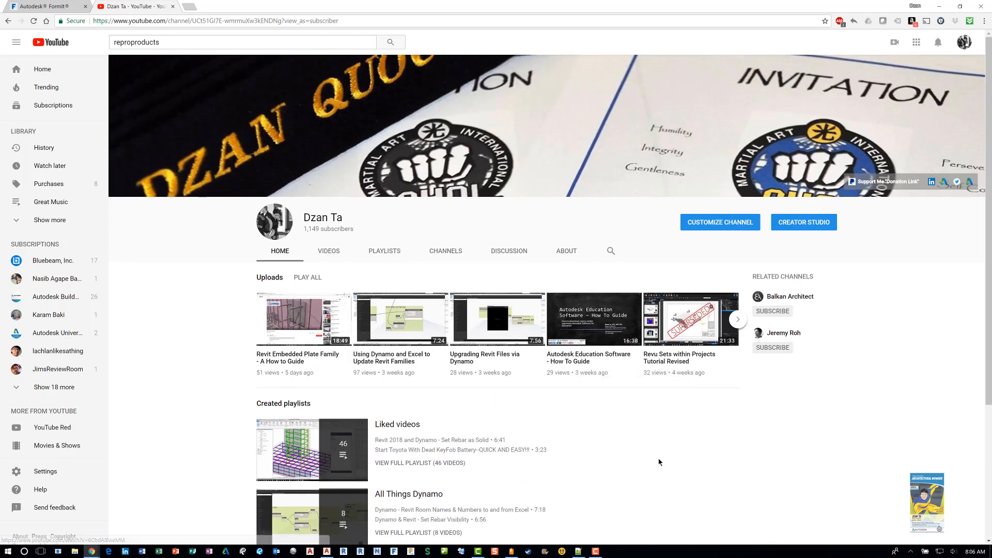